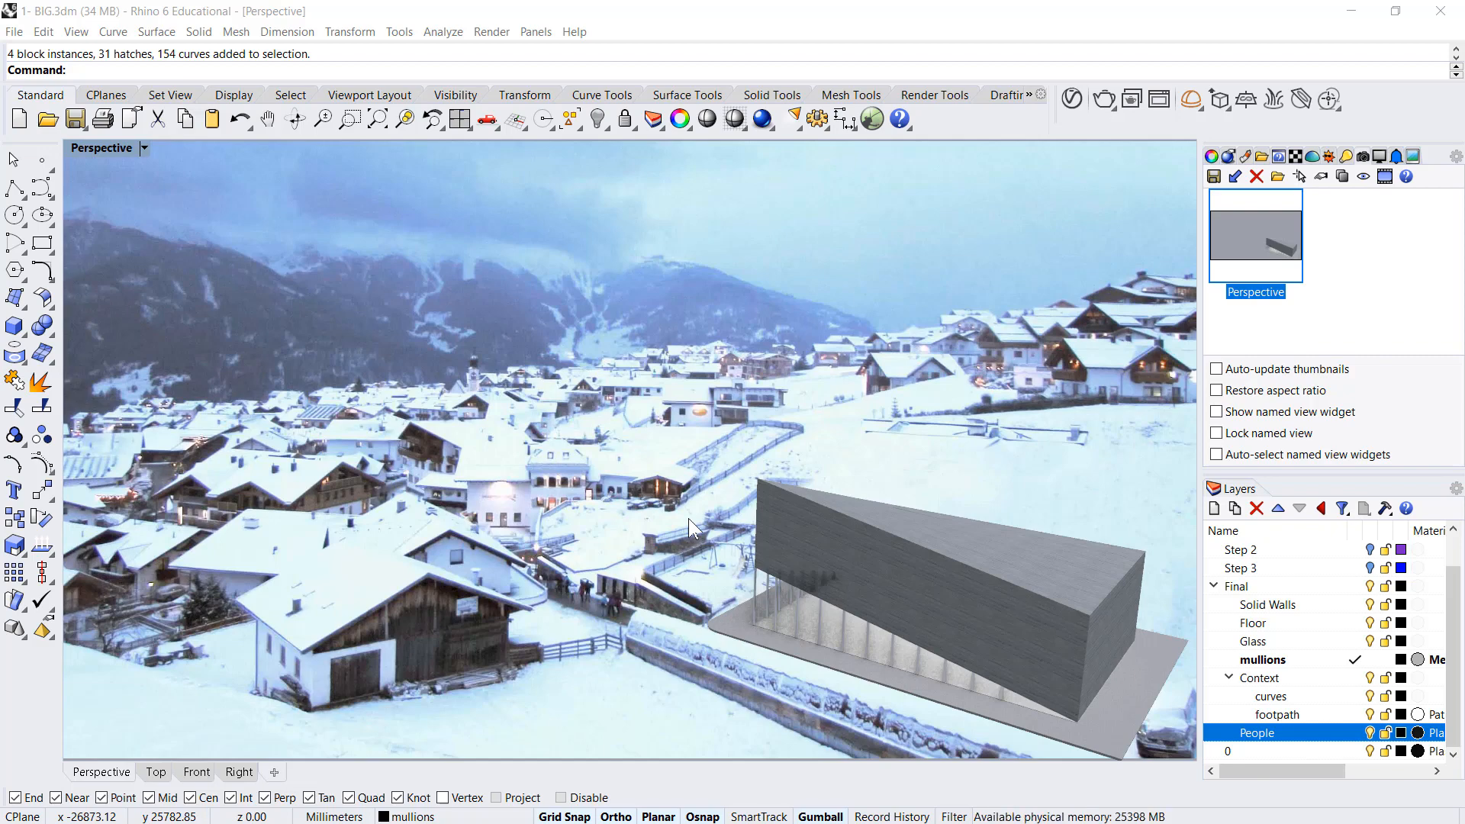
{"action": "mouse_move", "coordinate": [1193, 587]}
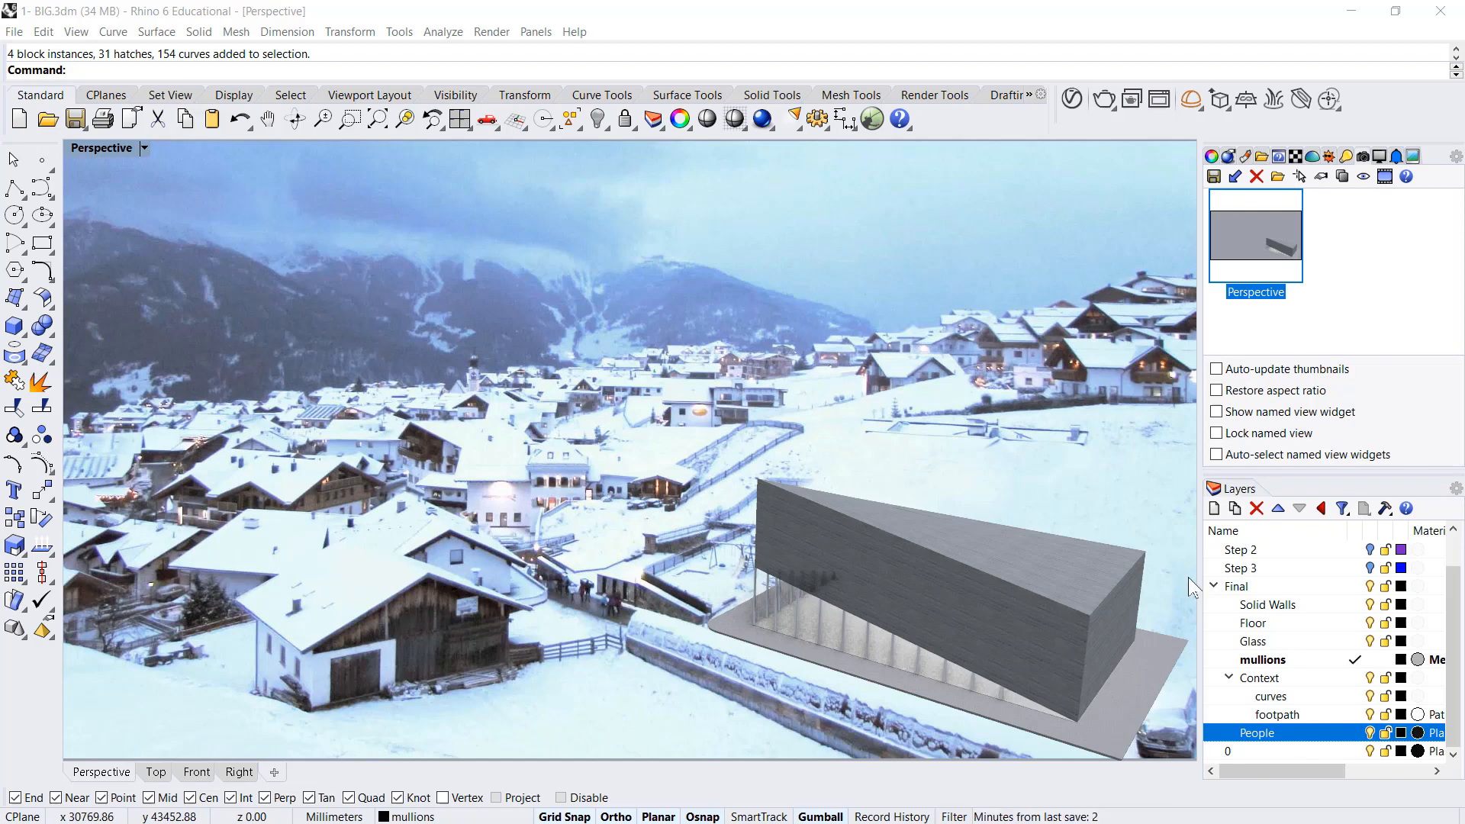
{"action": "mouse_move", "coordinate": [1031, 547]}
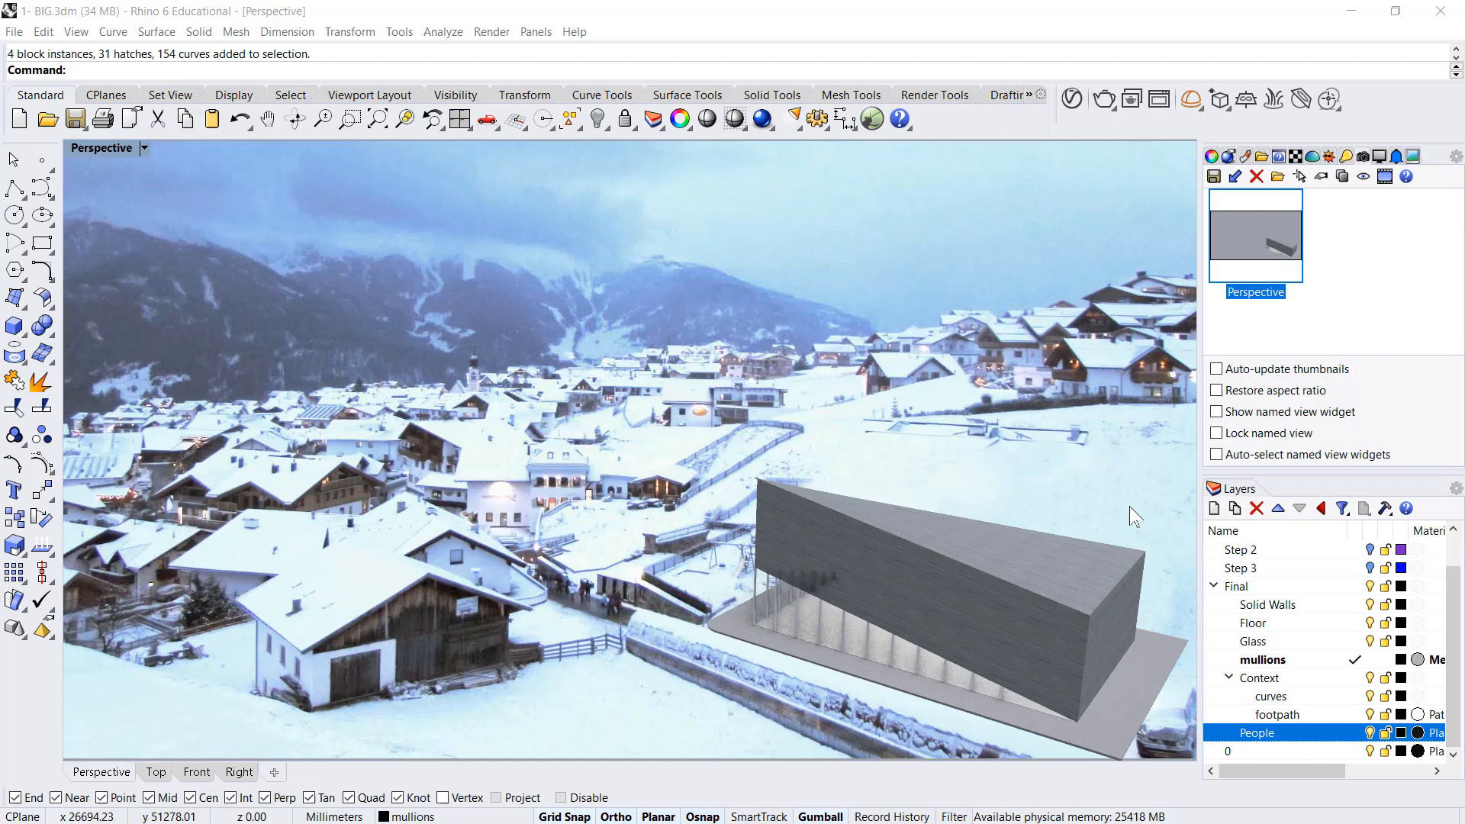
{"action": "mouse_move", "coordinate": [642, 378]}
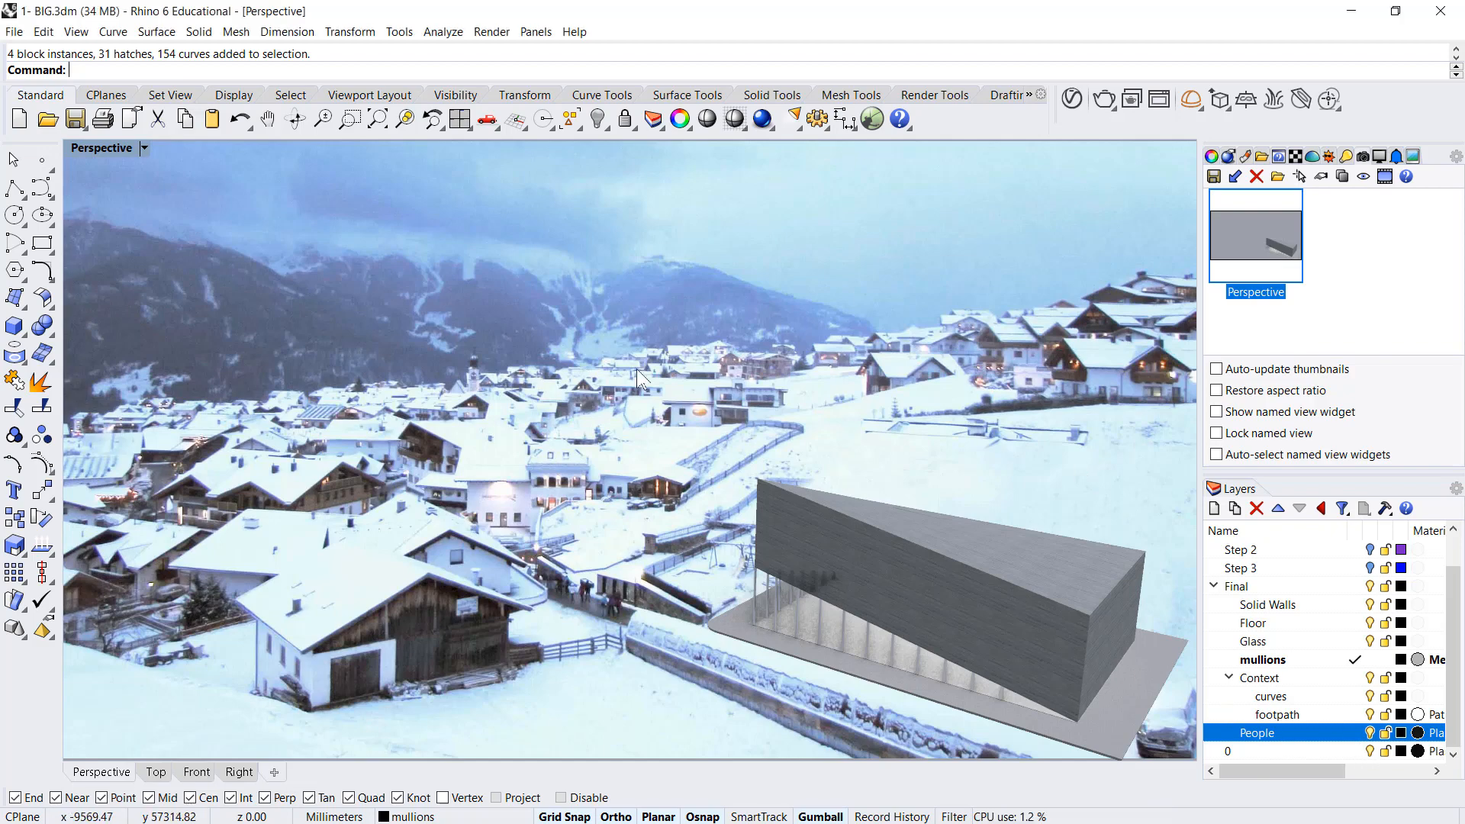
{"action": "mouse_move", "coordinate": [178, 193]}
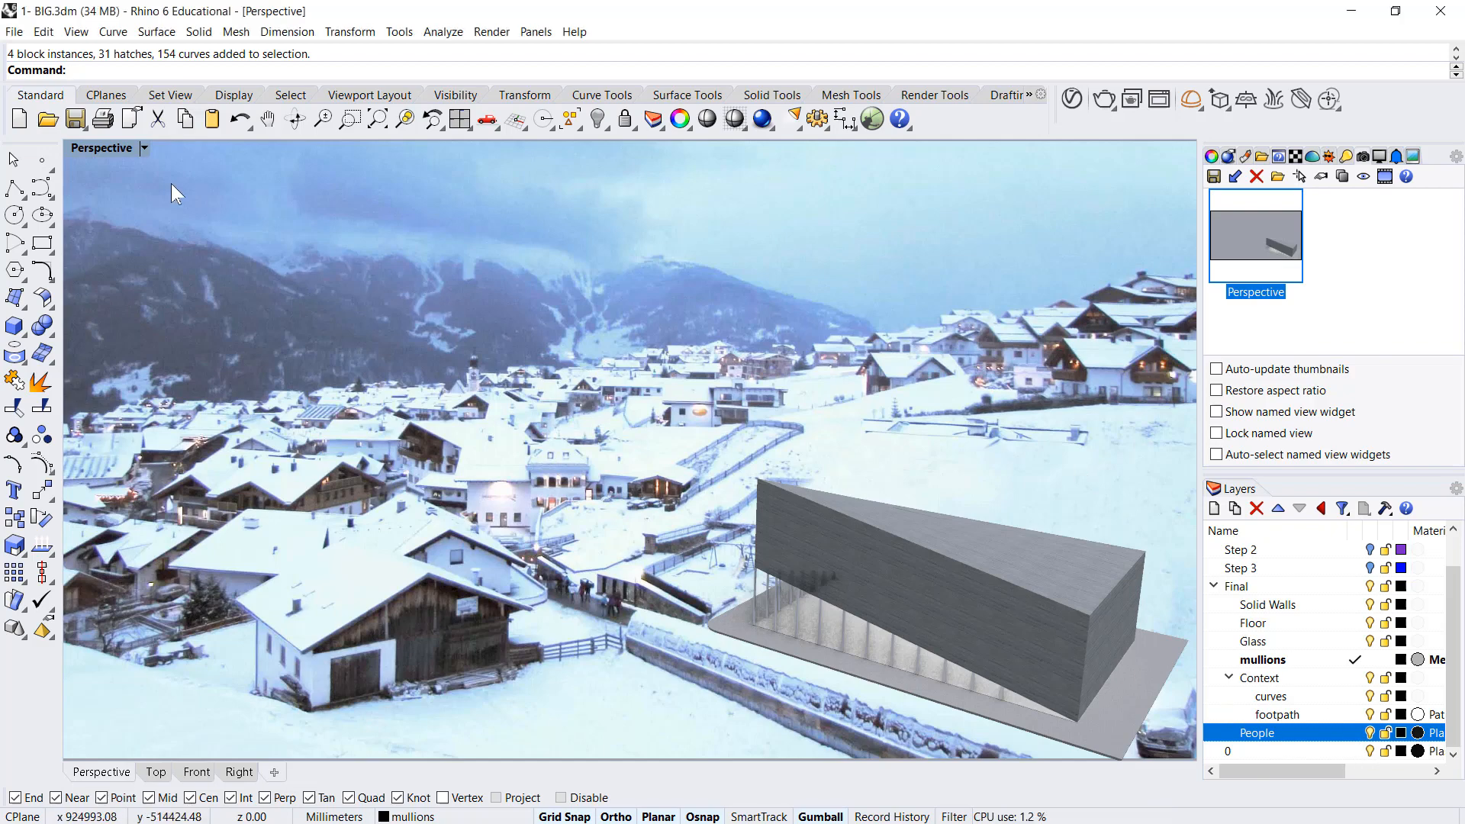
Step: Start a new Large Objects - Millimeters model and rename Layer 01 to Site
{"action": "left_click", "coordinate": [14, 31]}
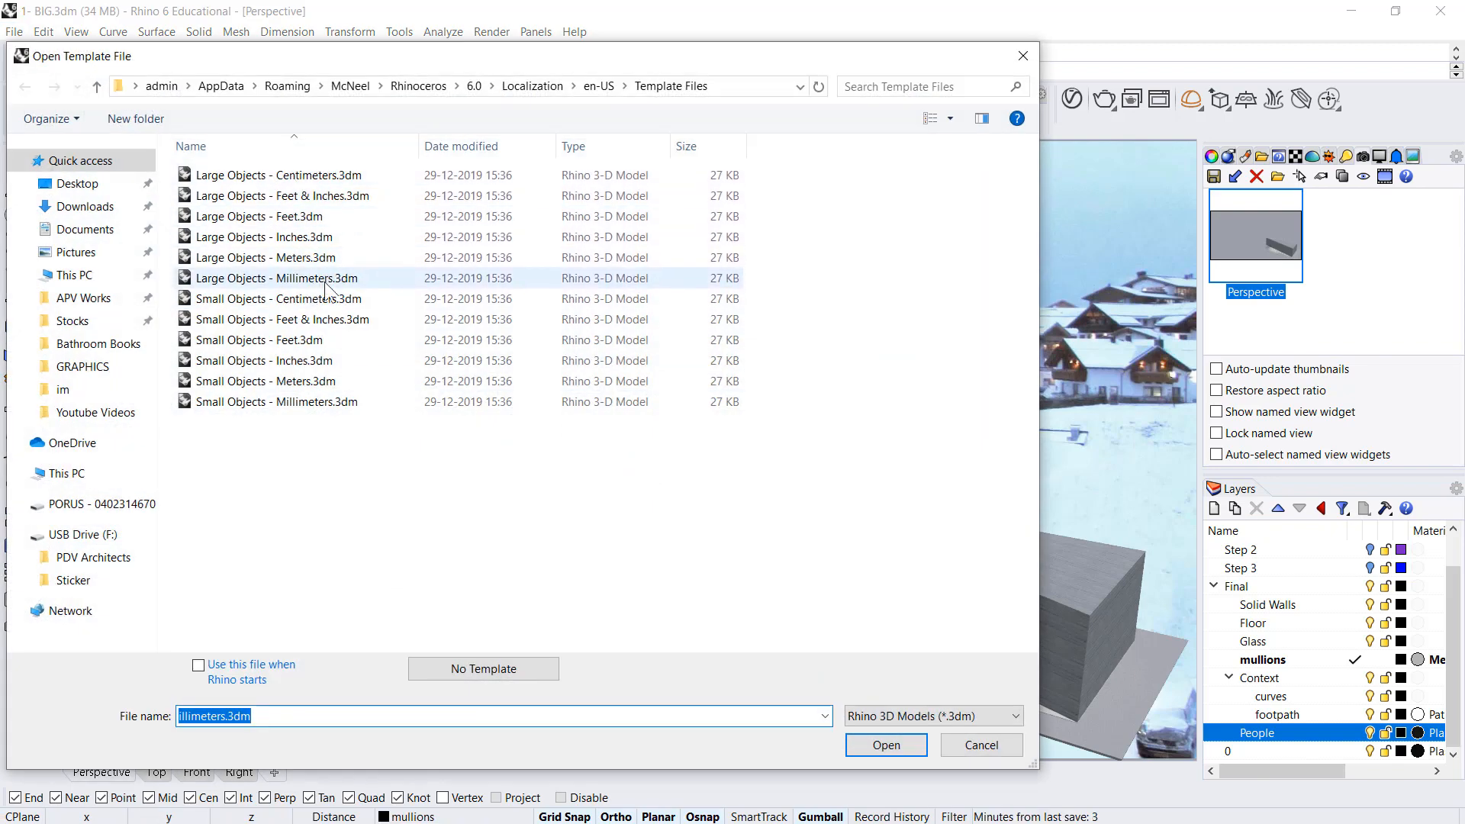
{"action": "left_click", "coordinate": [884, 745]}
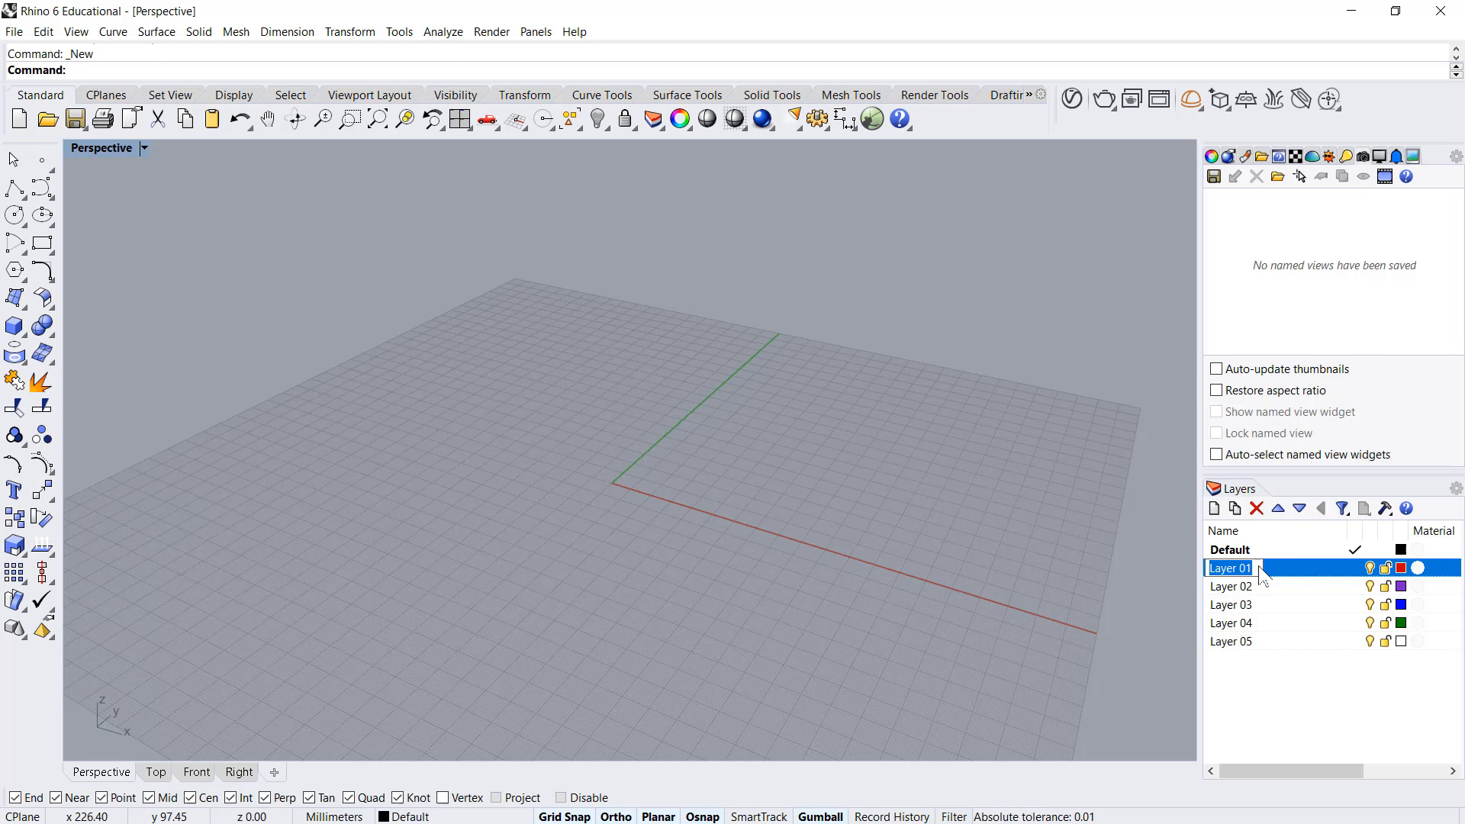
{"action": "type", "text": "Site"}
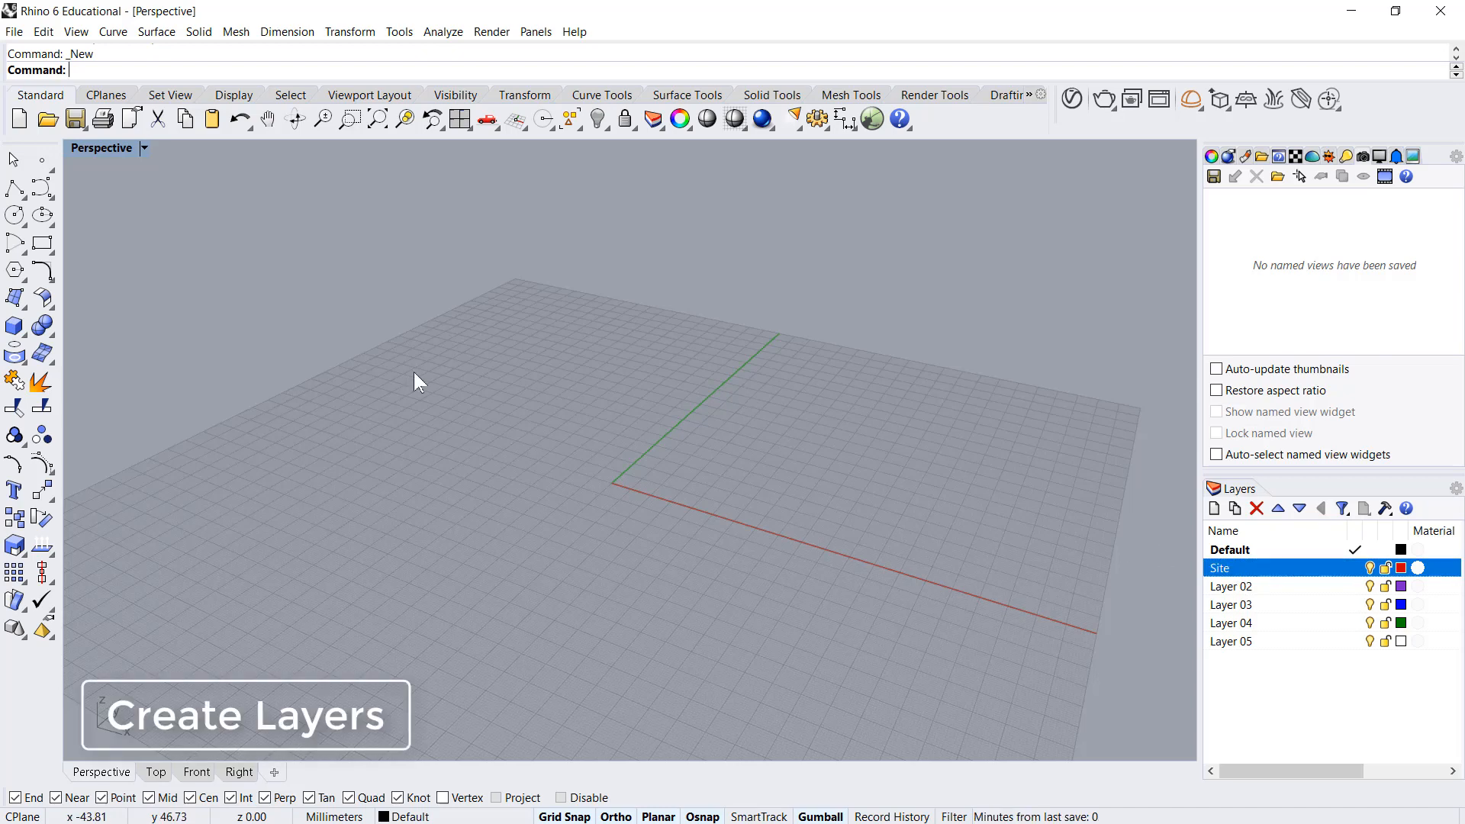
Step: Draw a closed 30000 by 20000 mm polyline rectangle starting at the origin
{"action": "left_click", "coordinate": [15, 188]}
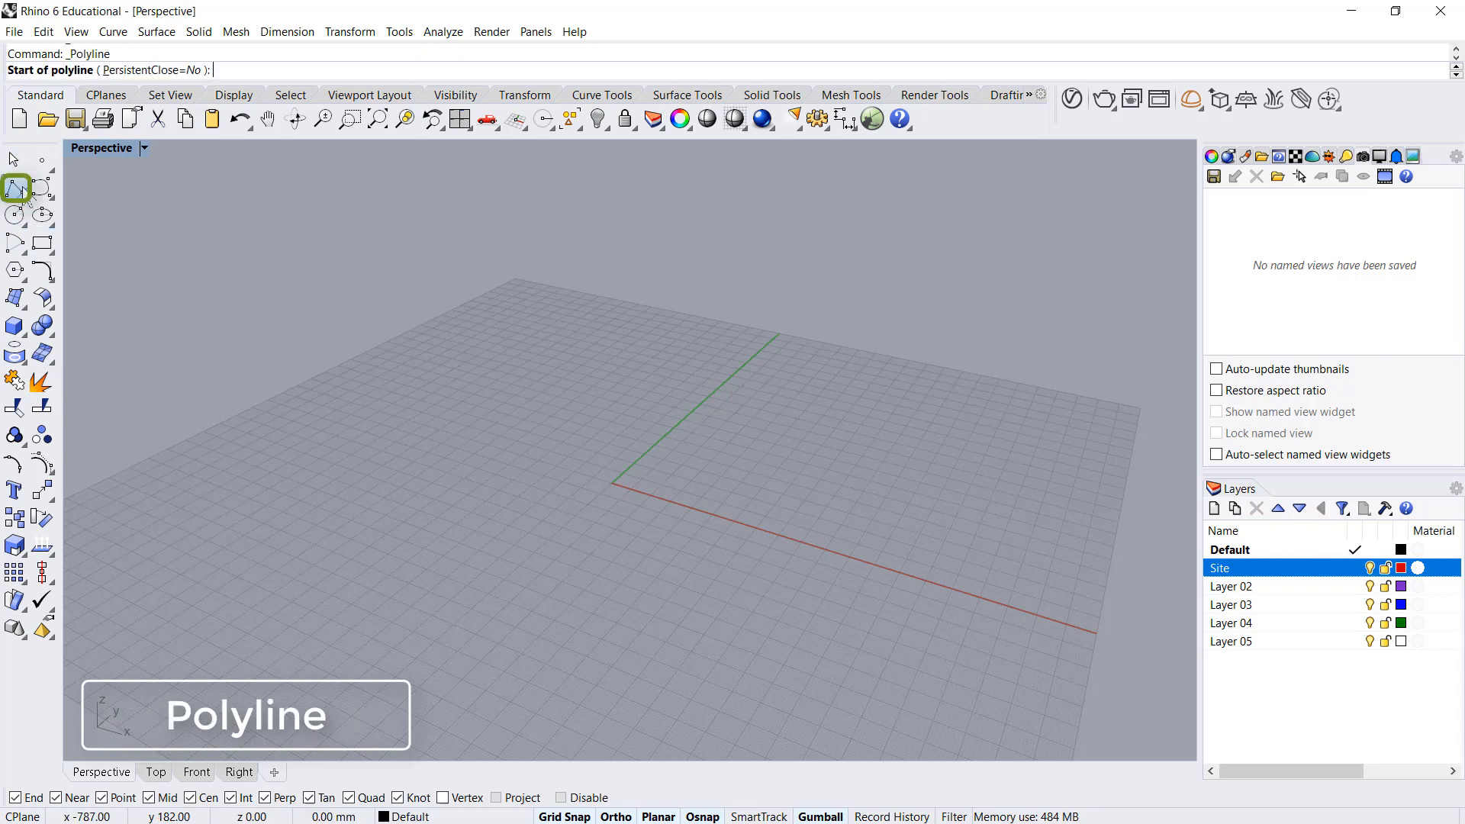
{"action": "mouse_move", "coordinate": [668, 477]}
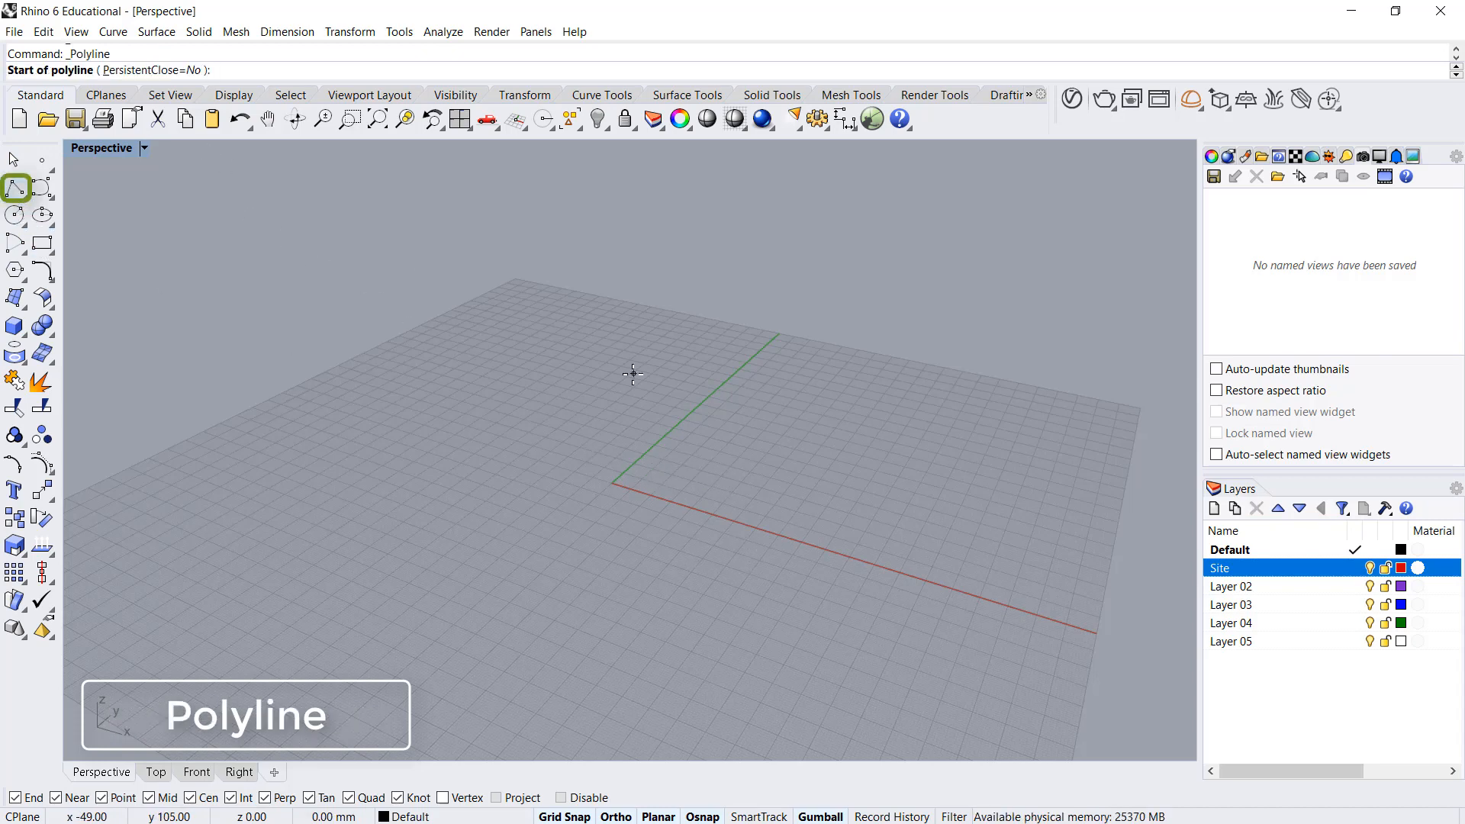
{"action": "left_click", "coordinate": [612, 483]}
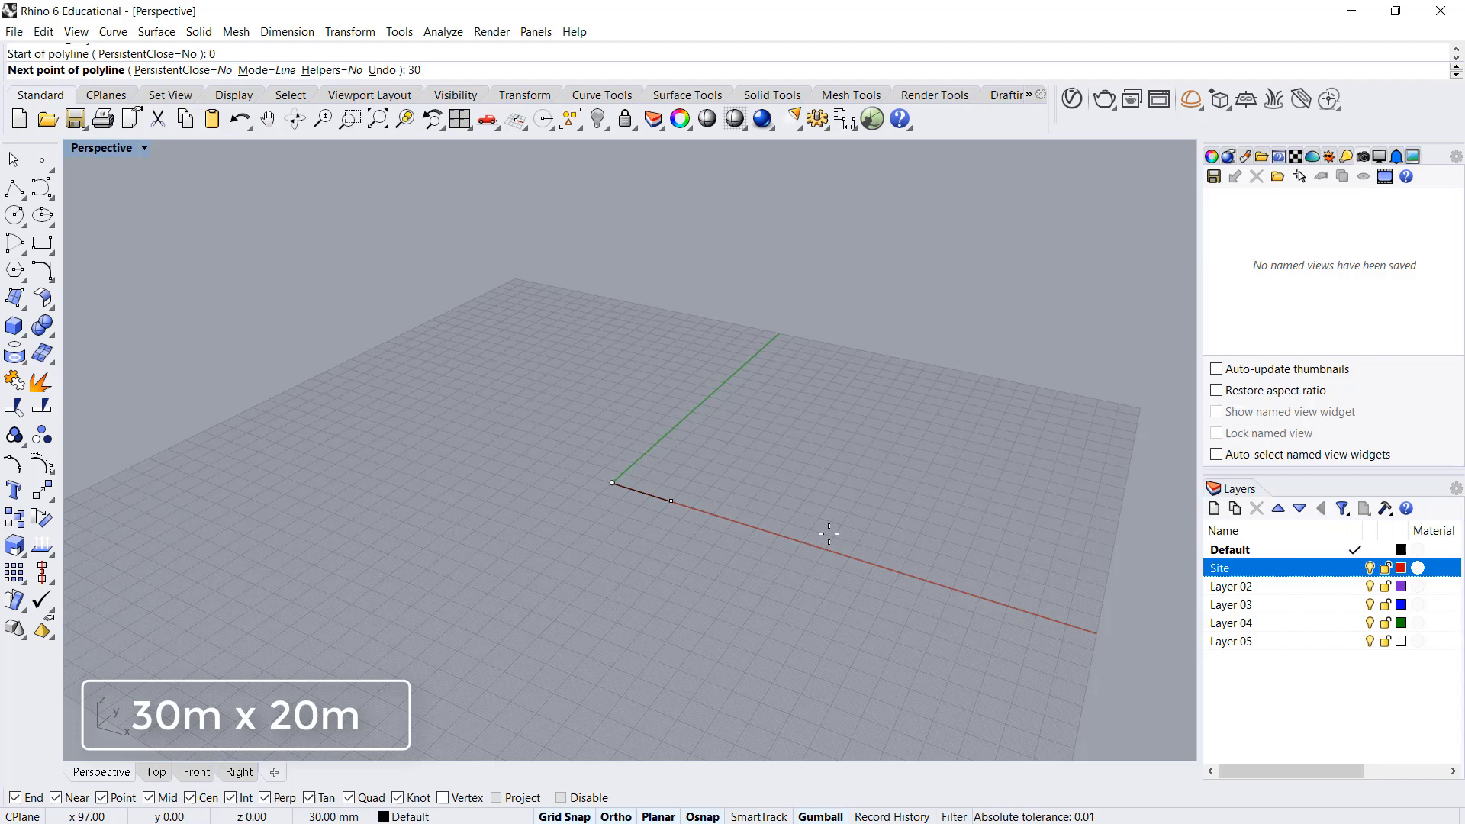
{"action": "type", "text": "30000"}
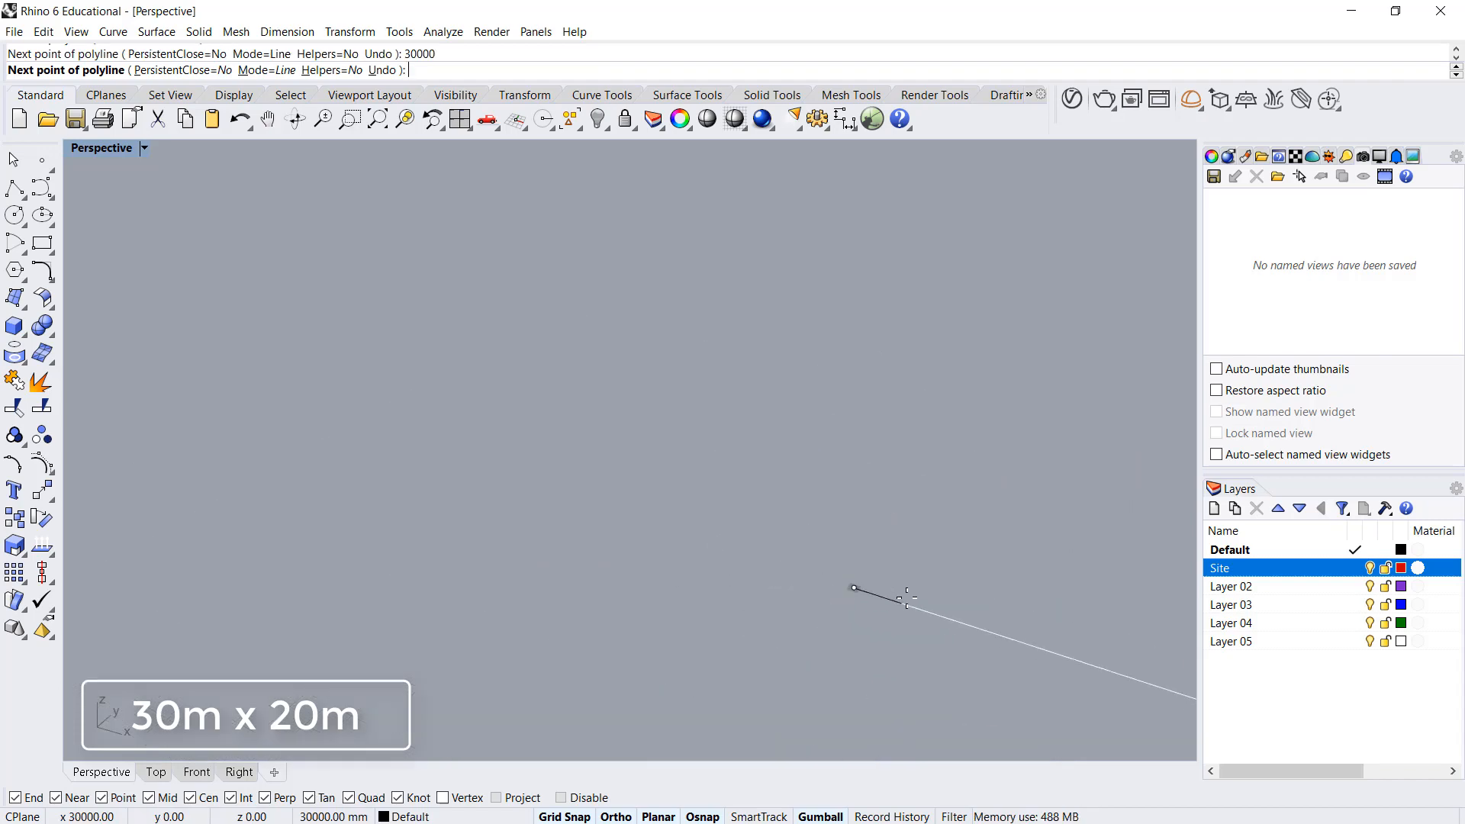
{"action": "left_click", "coordinate": [968, 646]}
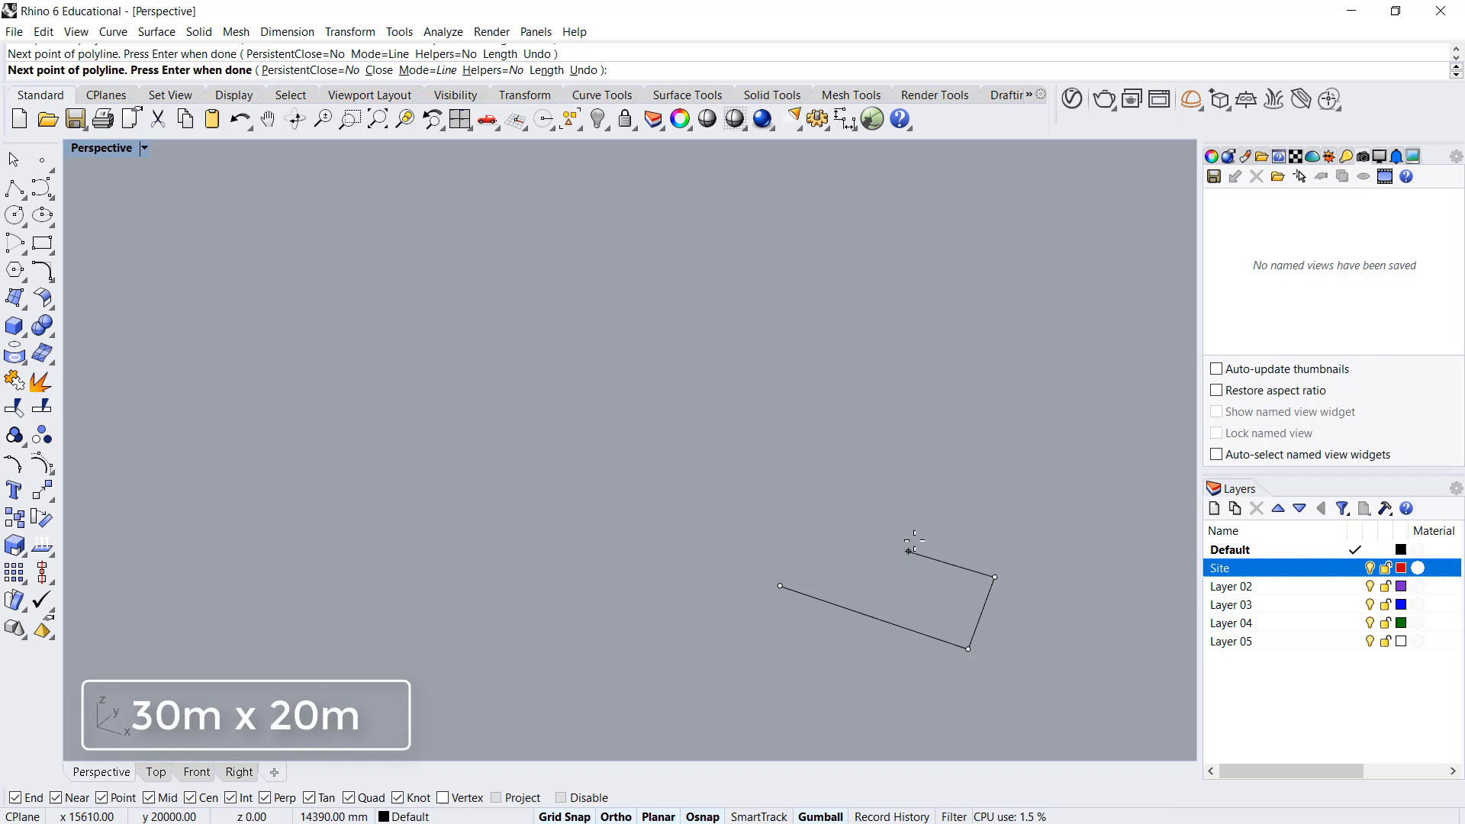
{"action": "key", "text": "Tab"}
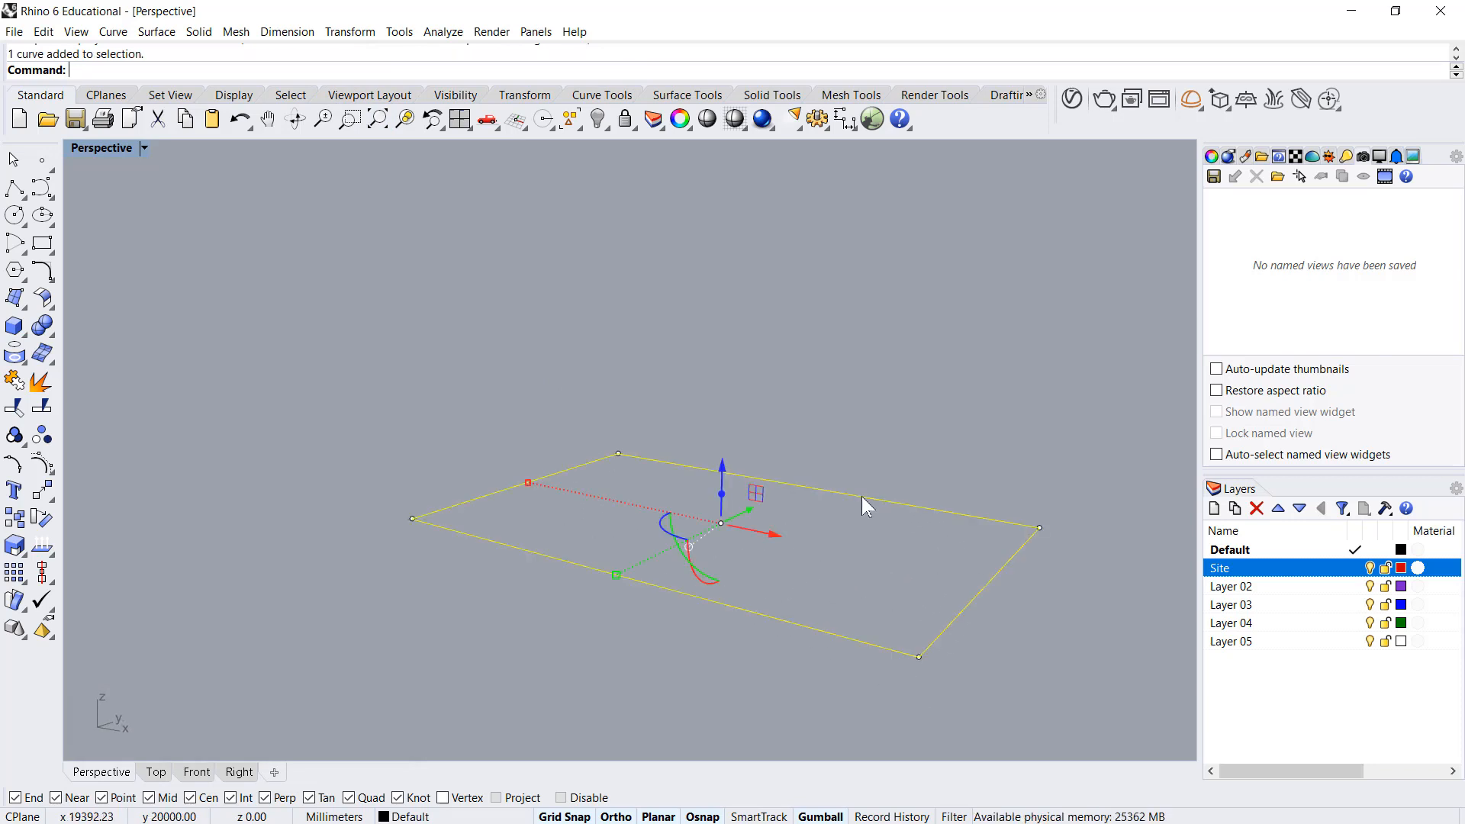
{"action": "mouse_move", "coordinate": [633, 437]}
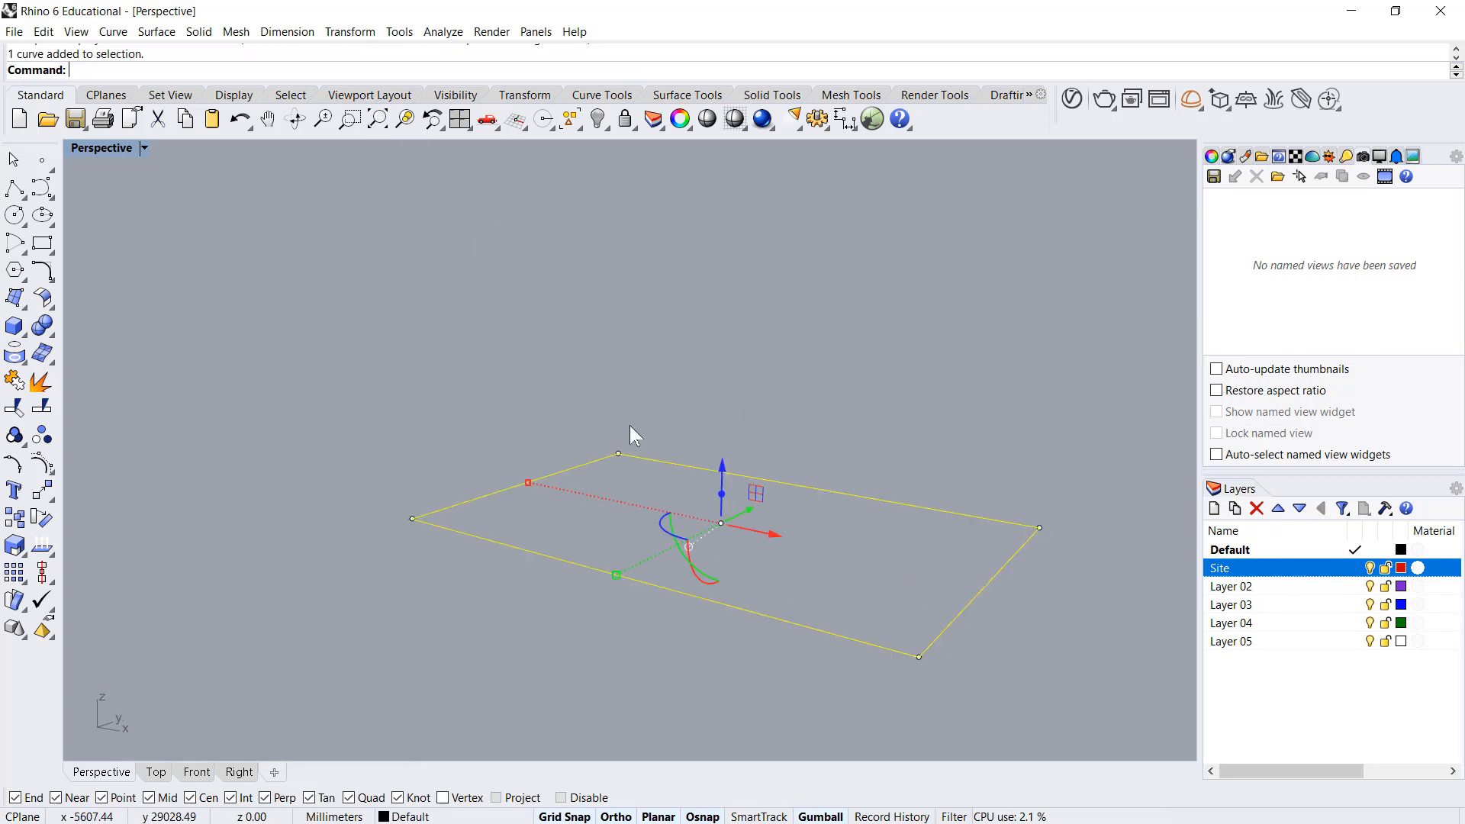
Step: Extrude the site outline 300 mm into a slab and shade the Perspective view
{"action": "left_click", "coordinate": [199, 30]}
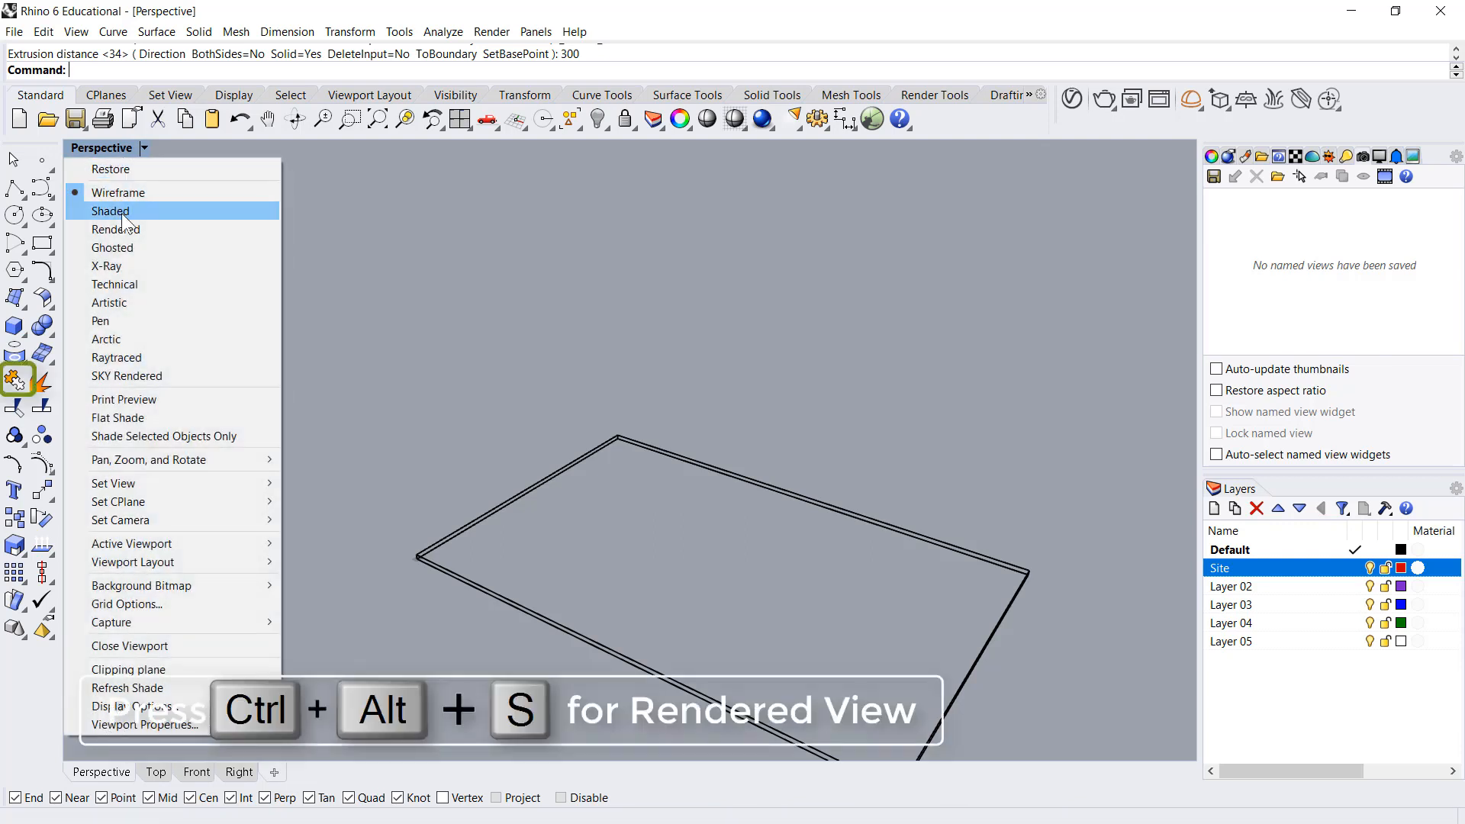
{"action": "left_click", "coordinate": [112, 211]}
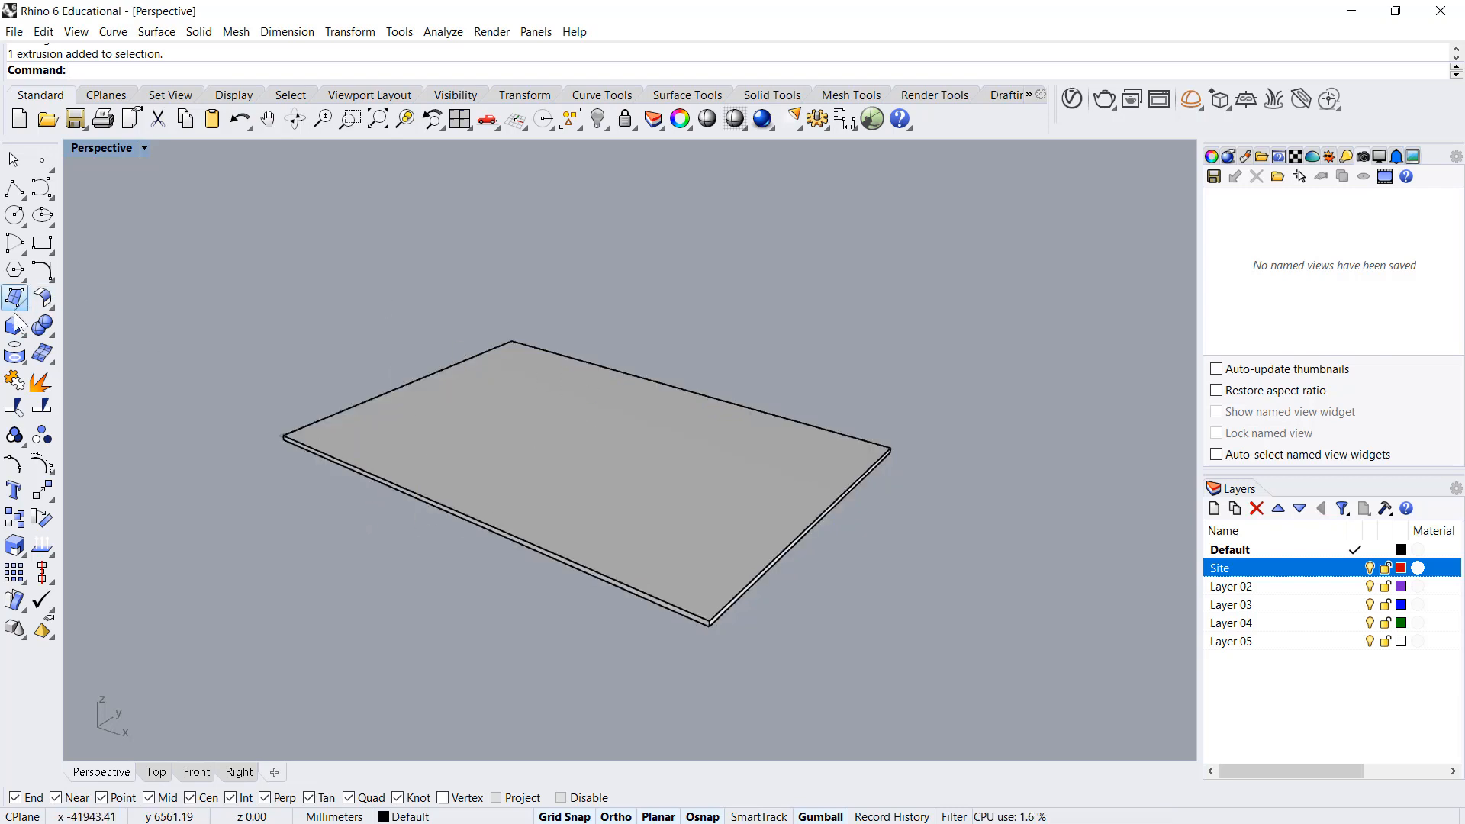
{"action": "mouse_move", "coordinate": [16, 326]}
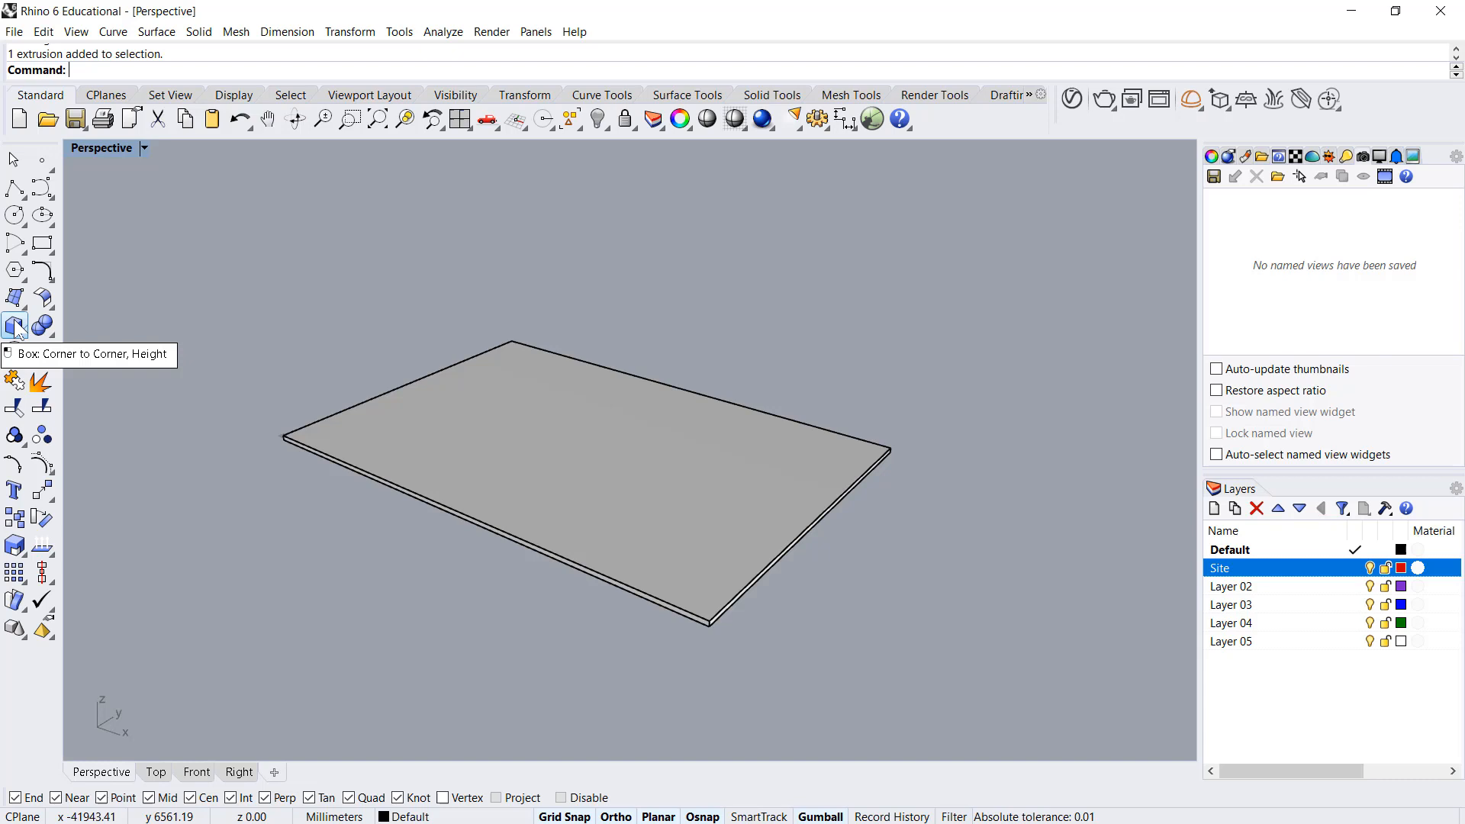
Step: Offset the slab's outline curve 3000 mm inward to form an inner rectangle
{"action": "left_click", "coordinate": [13, 328]}
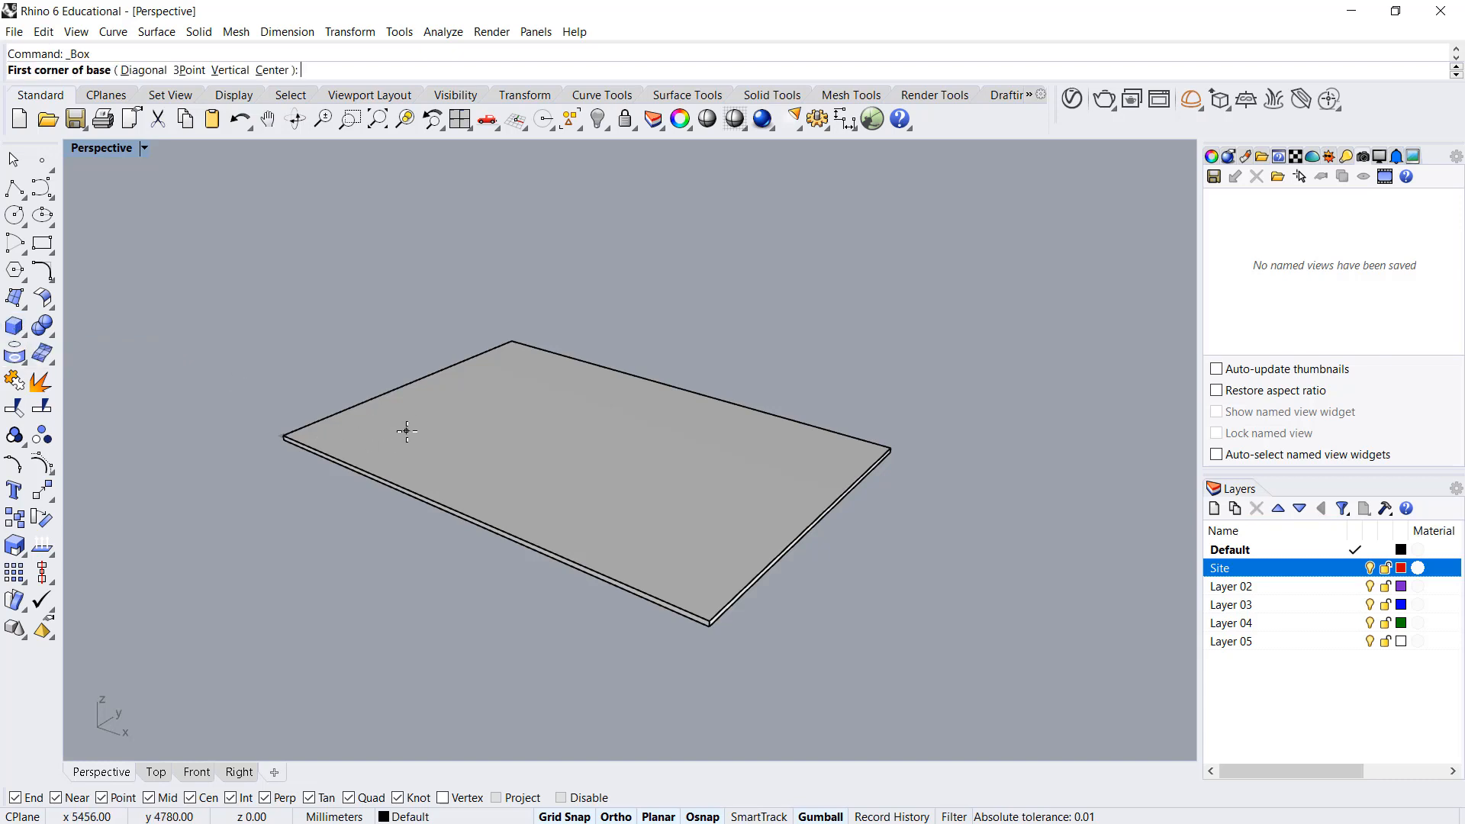
{"action": "left_click", "coordinate": [344, 522]}
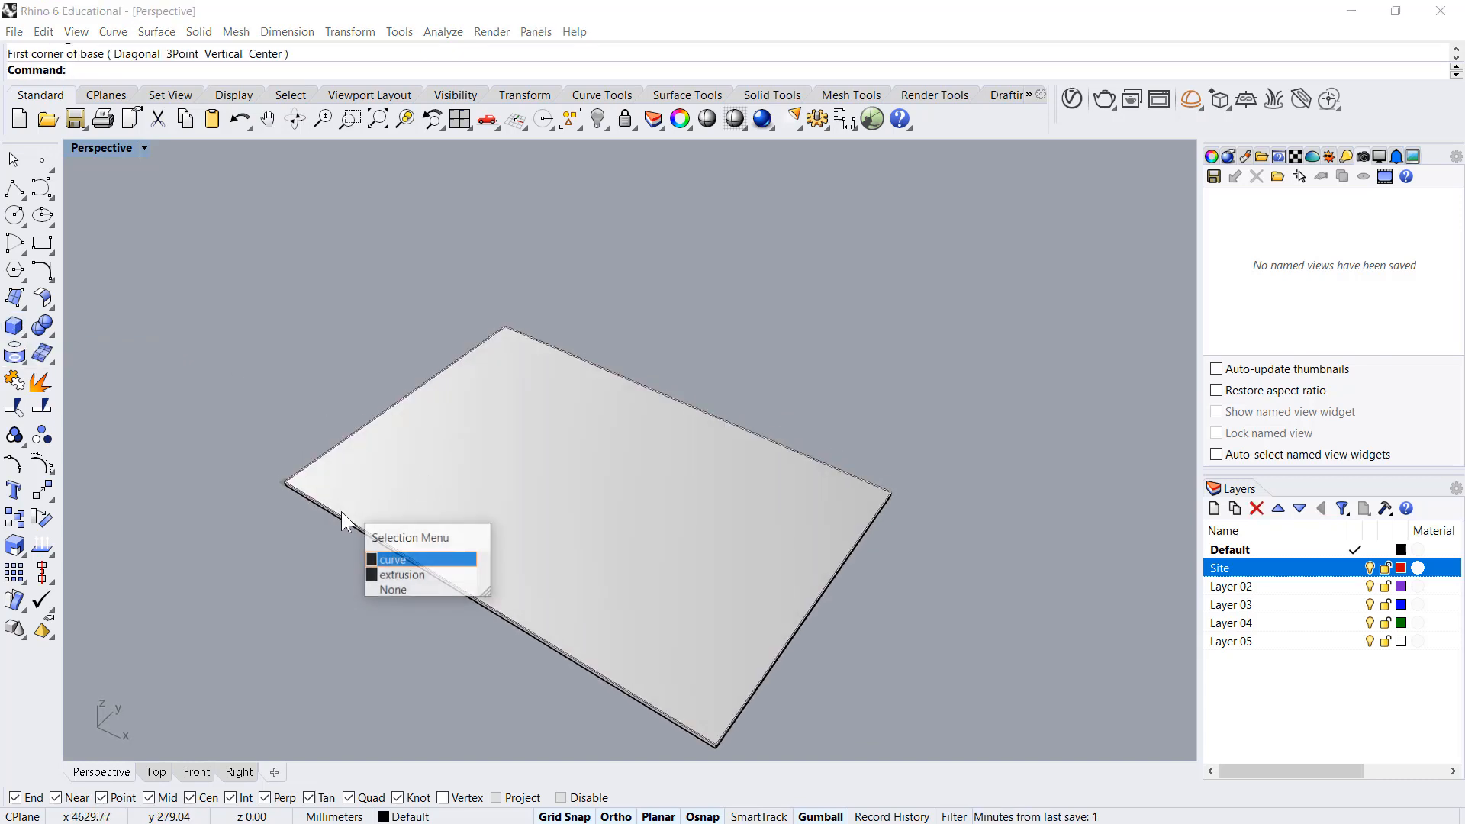
{"action": "left_click", "coordinate": [393, 560]}
{"action": "type", "text": "Offset"}
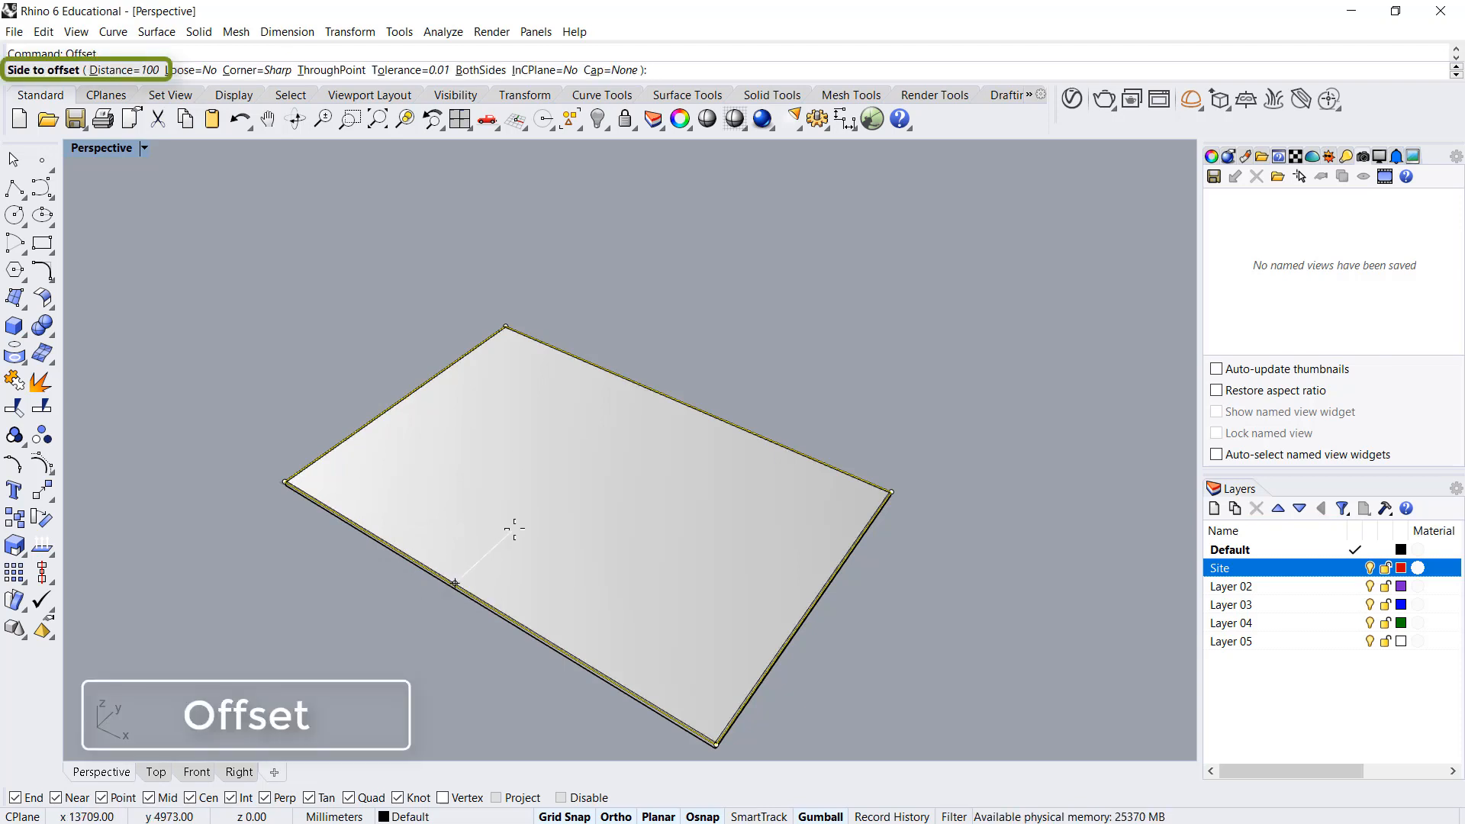
{"action": "type", "text": "3000"}
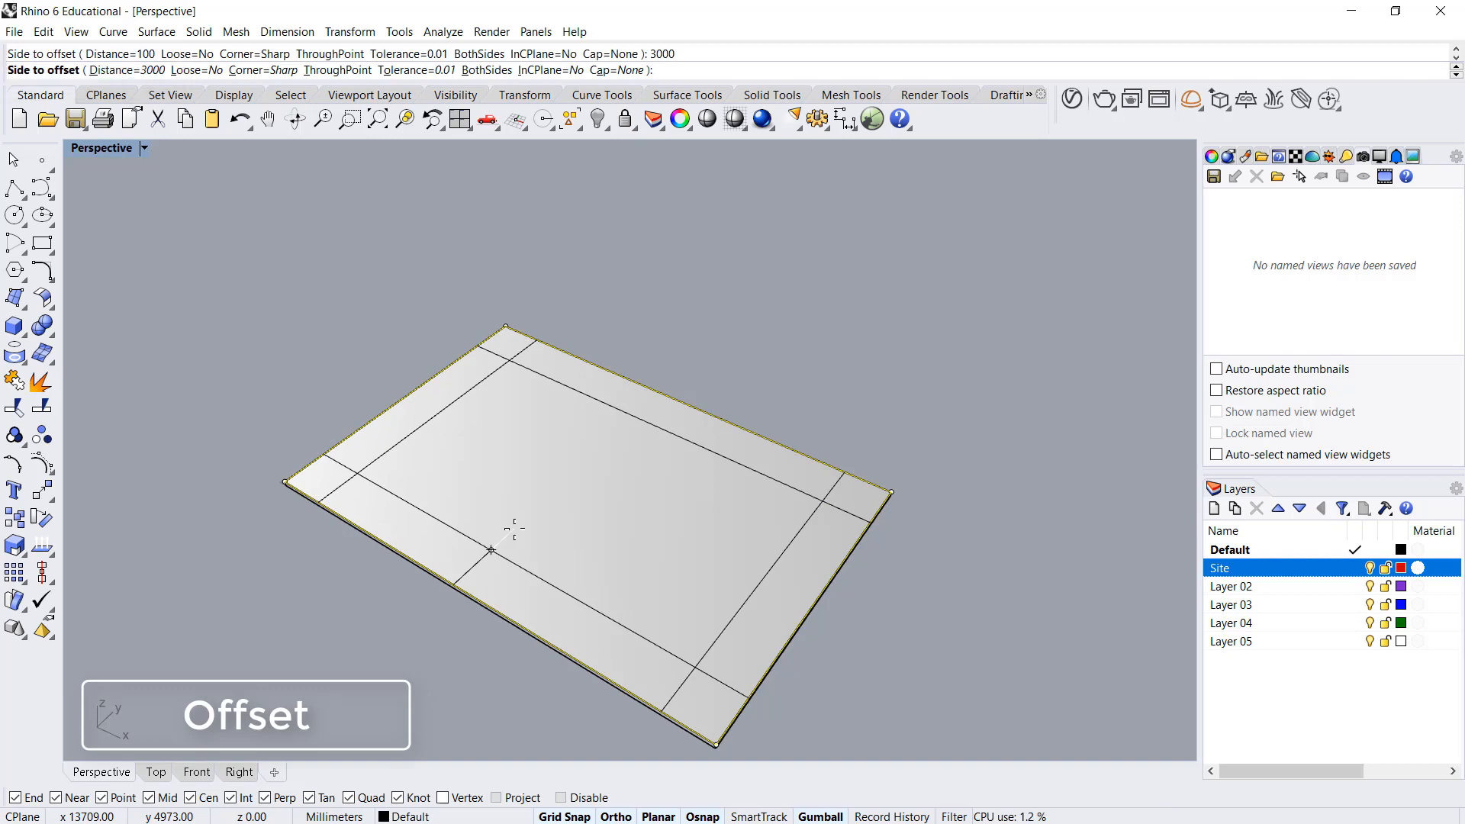
{"action": "left_click", "coordinate": [491, 551]}
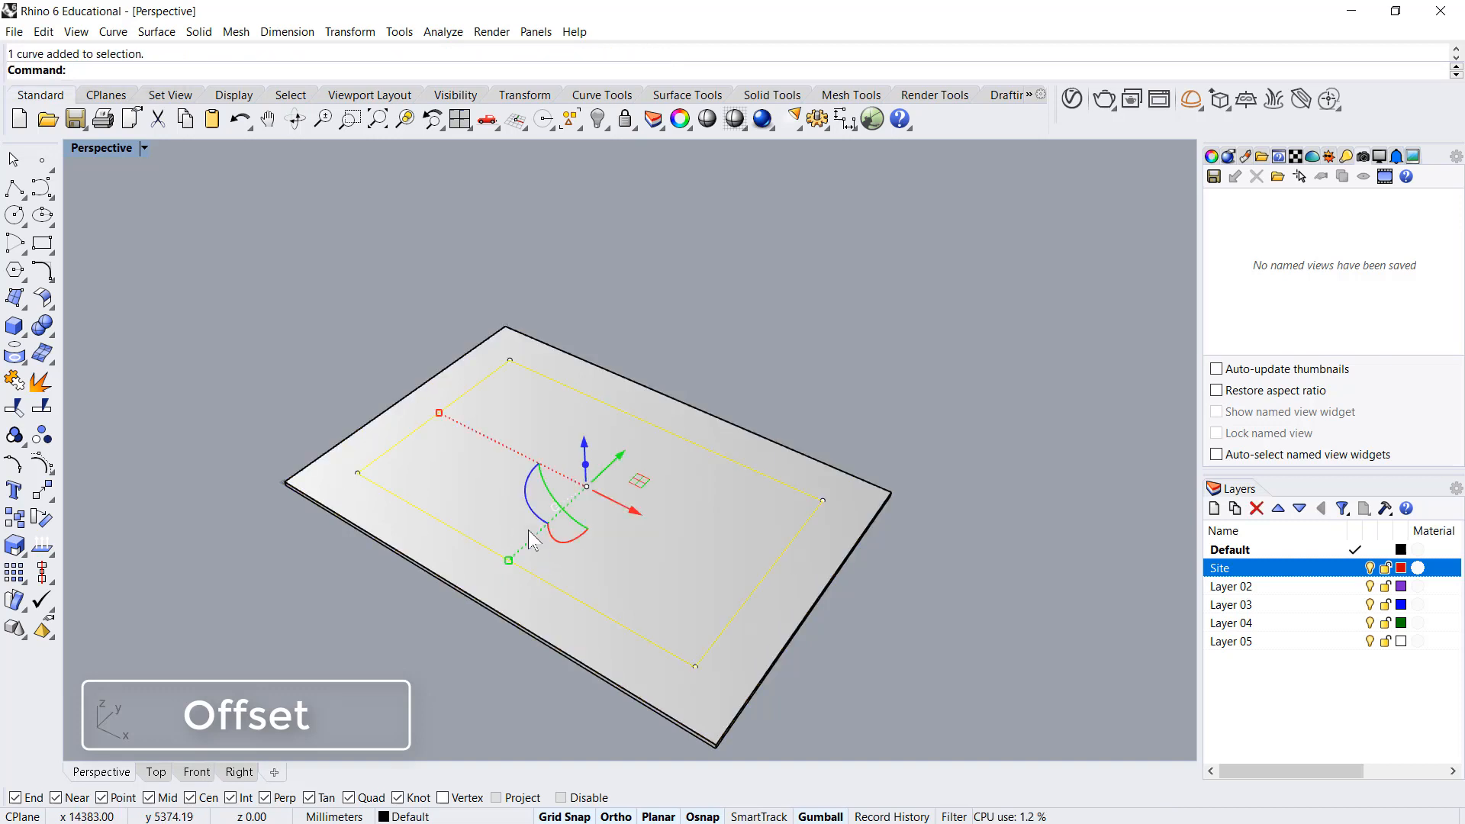
Step: Extrude the offset rectangle 6000 mm into a solid box on the slab
{"action": "left_click", "coordinate": [199, 30]}
{"action": "type", "text": "6000"}
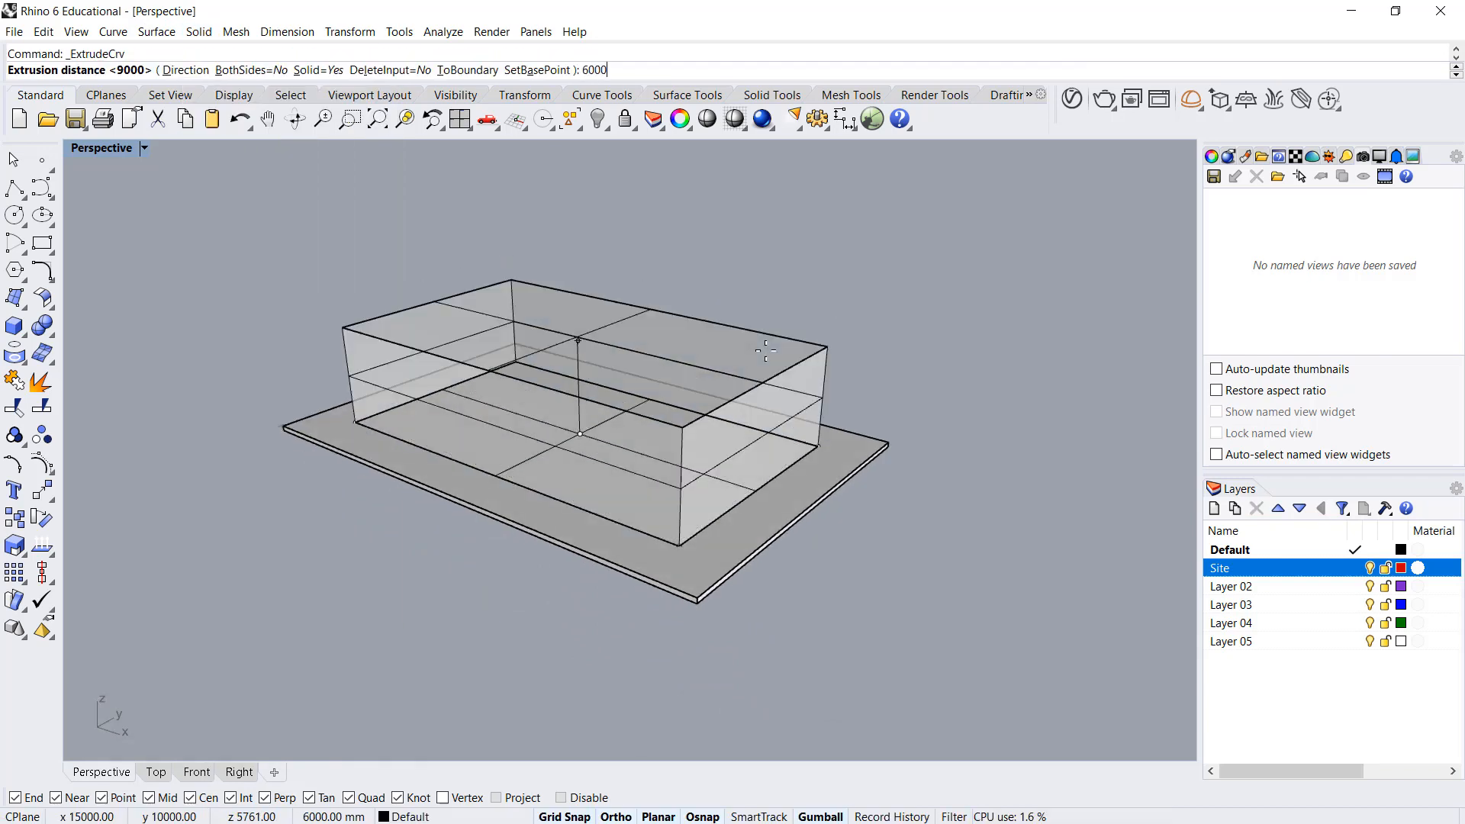
{"action": "key", "text": "enter"}
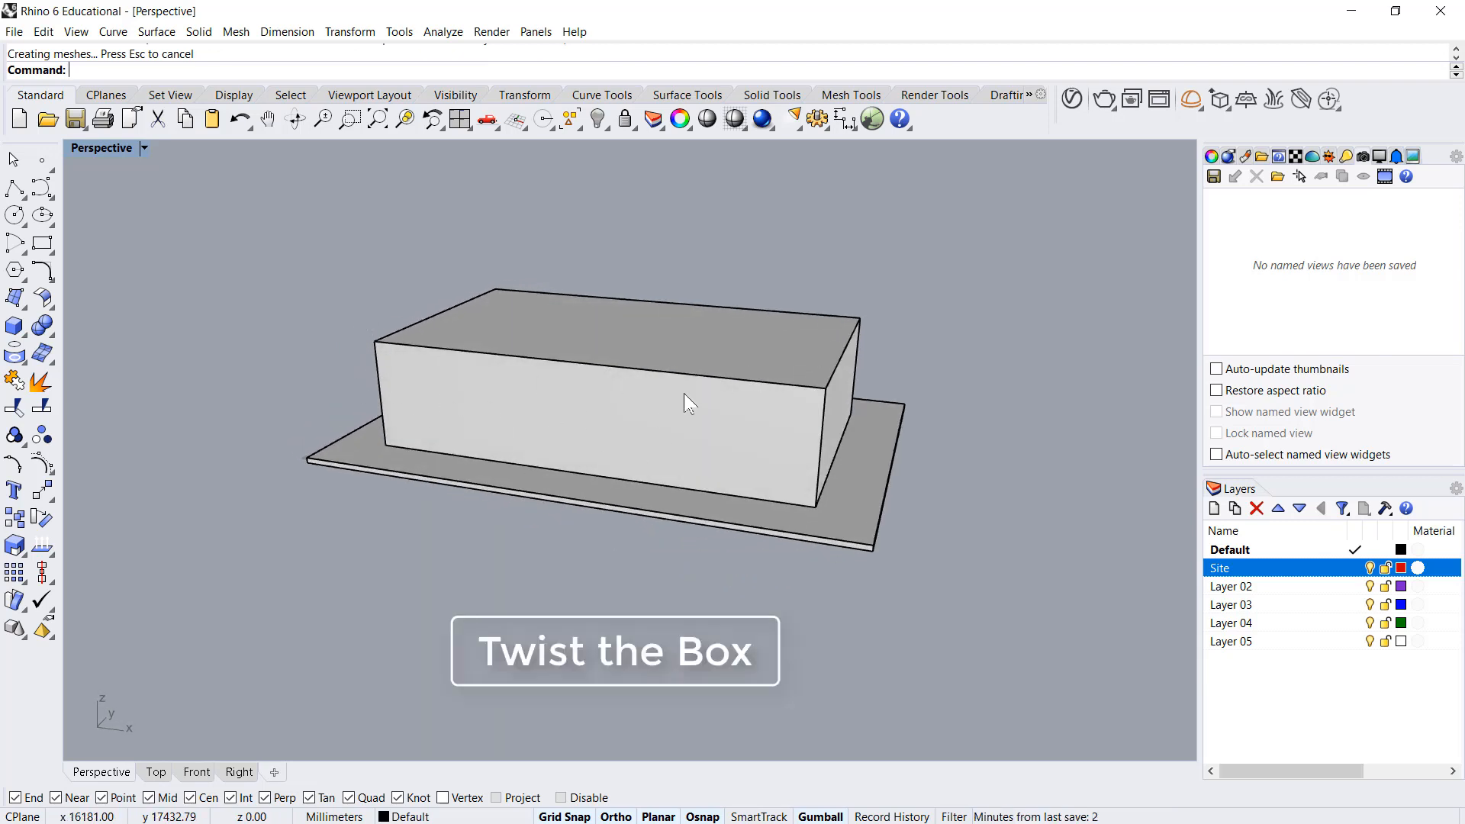
Step: Move one vertical corner edge of the box up 5000 mm to skew it
{"action": "type", "text": "MoveEdge"}
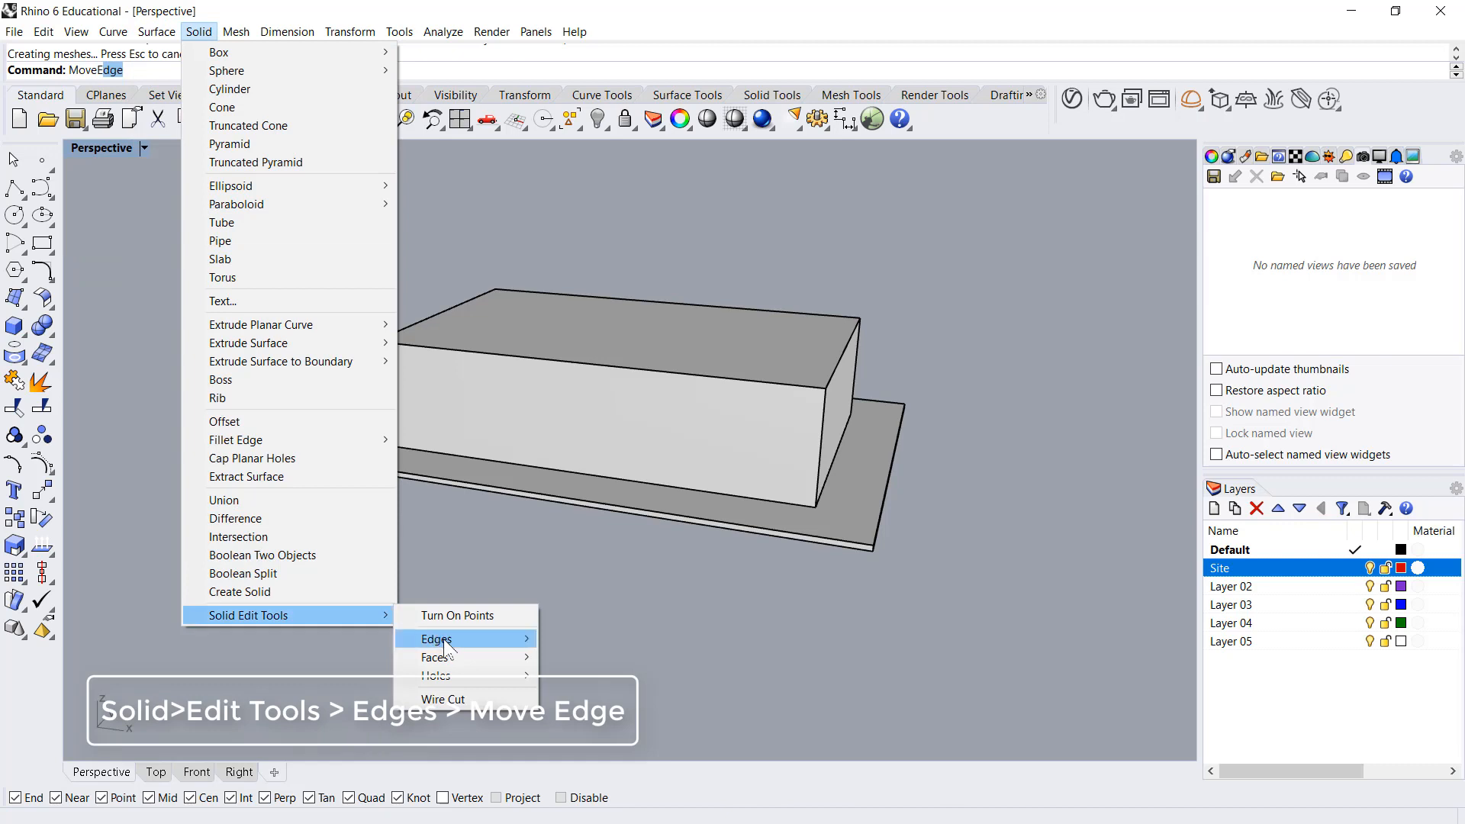
{"action": "left_click", "coordinate": [436, 640]}
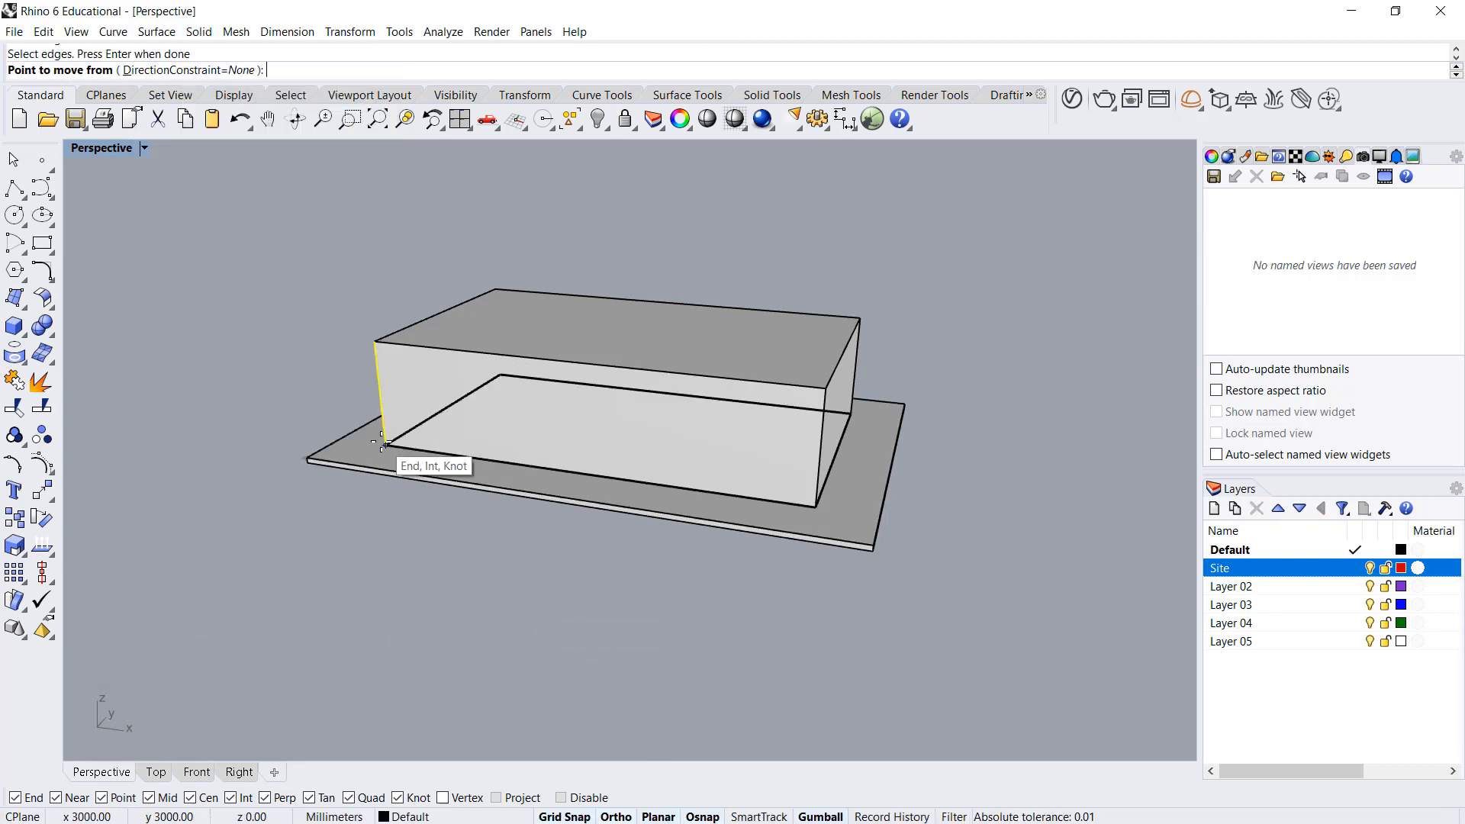
{"action": "left_click", "coordinate": [374, 444]}
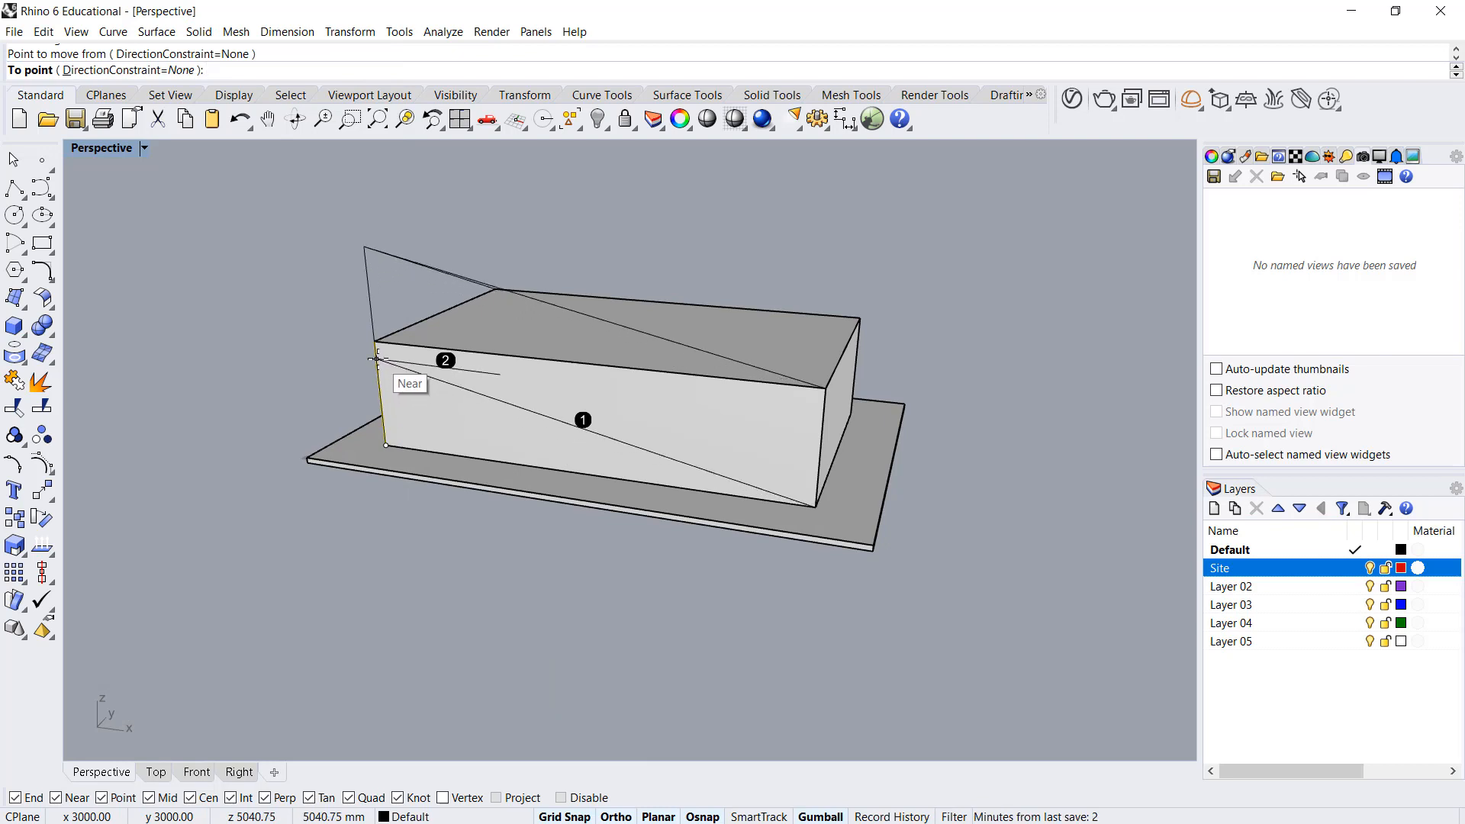
{"action": "type", "text": "5000"}
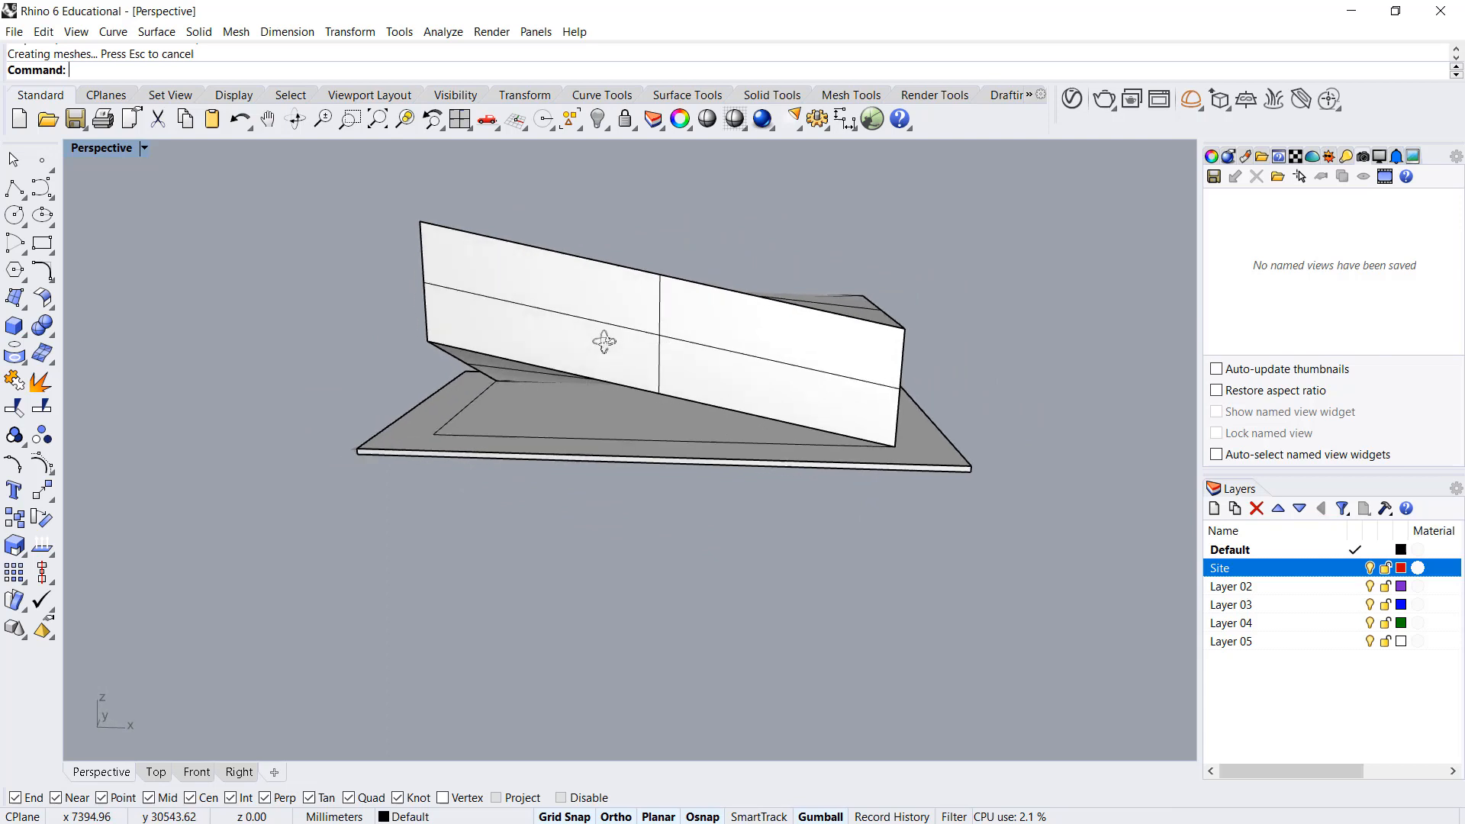
Step: Select and delete the triangular surface beneath the twisted box
{"action": "left_click", "coordinate": [43, 382]}
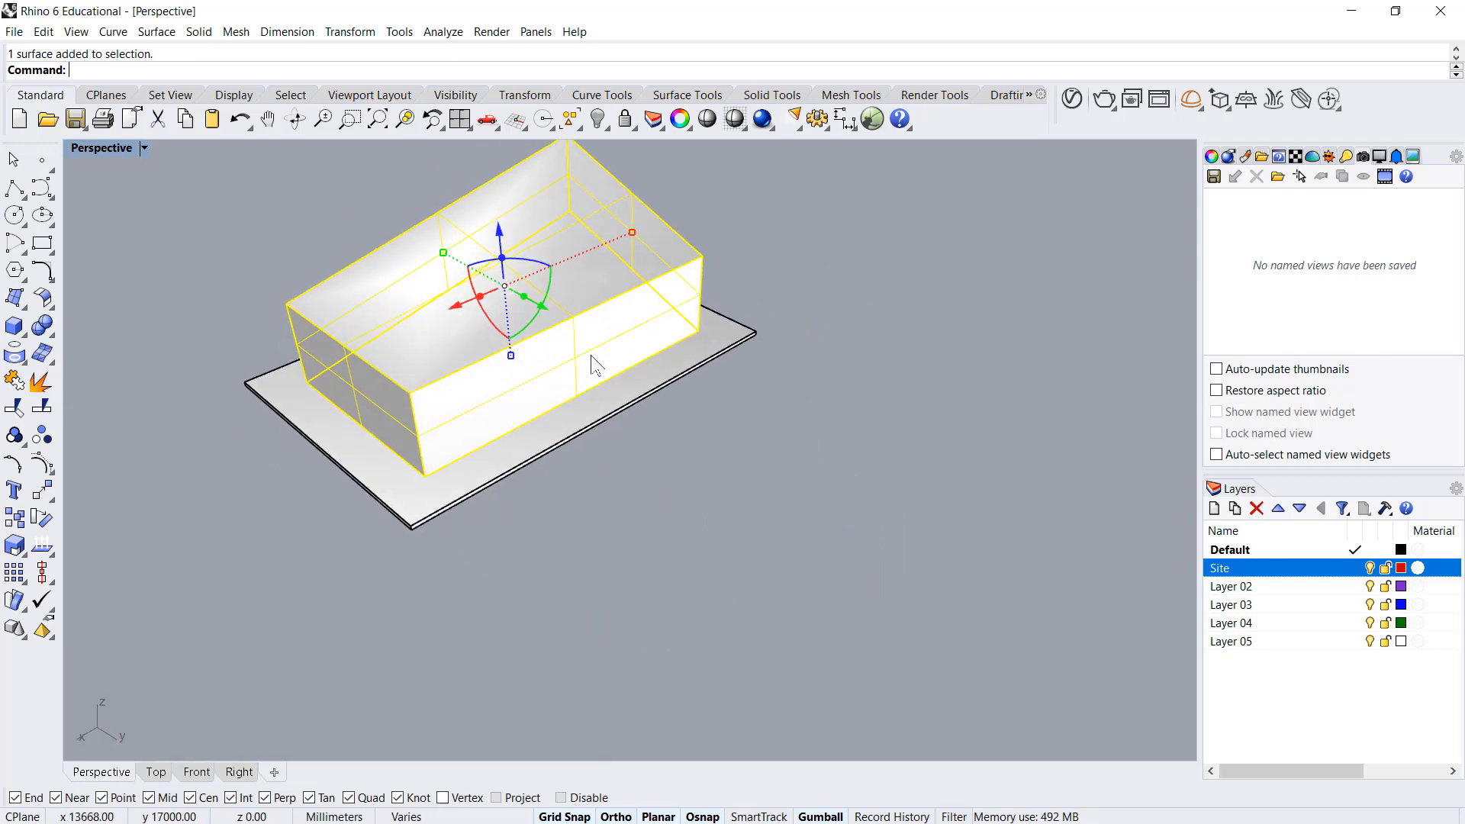
{"action": "left_click", "coordinate": [14, 379]}
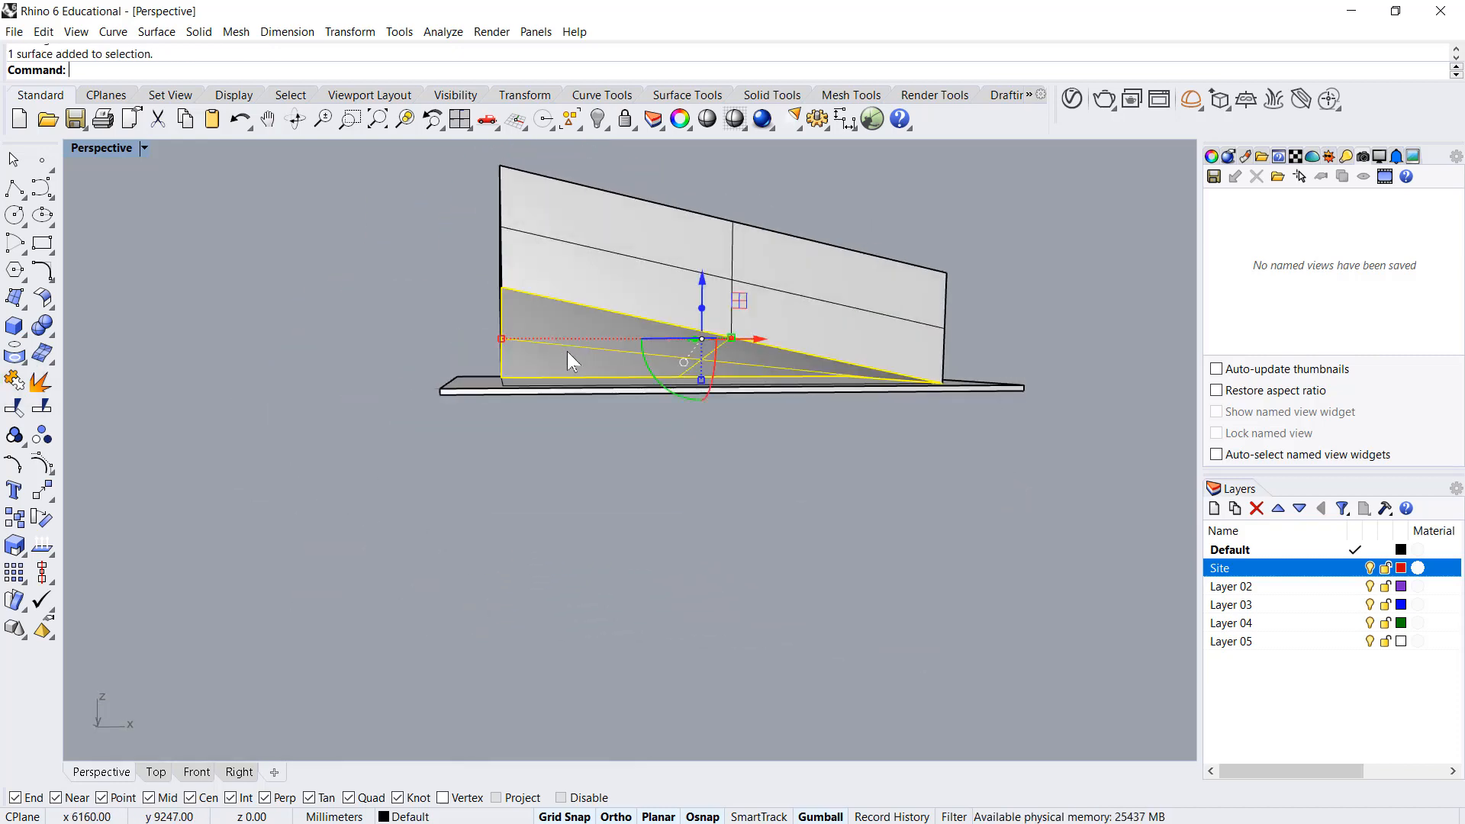
{"action": "key", "text": "Delete"}
{"action": "type", "text": "Offset"}
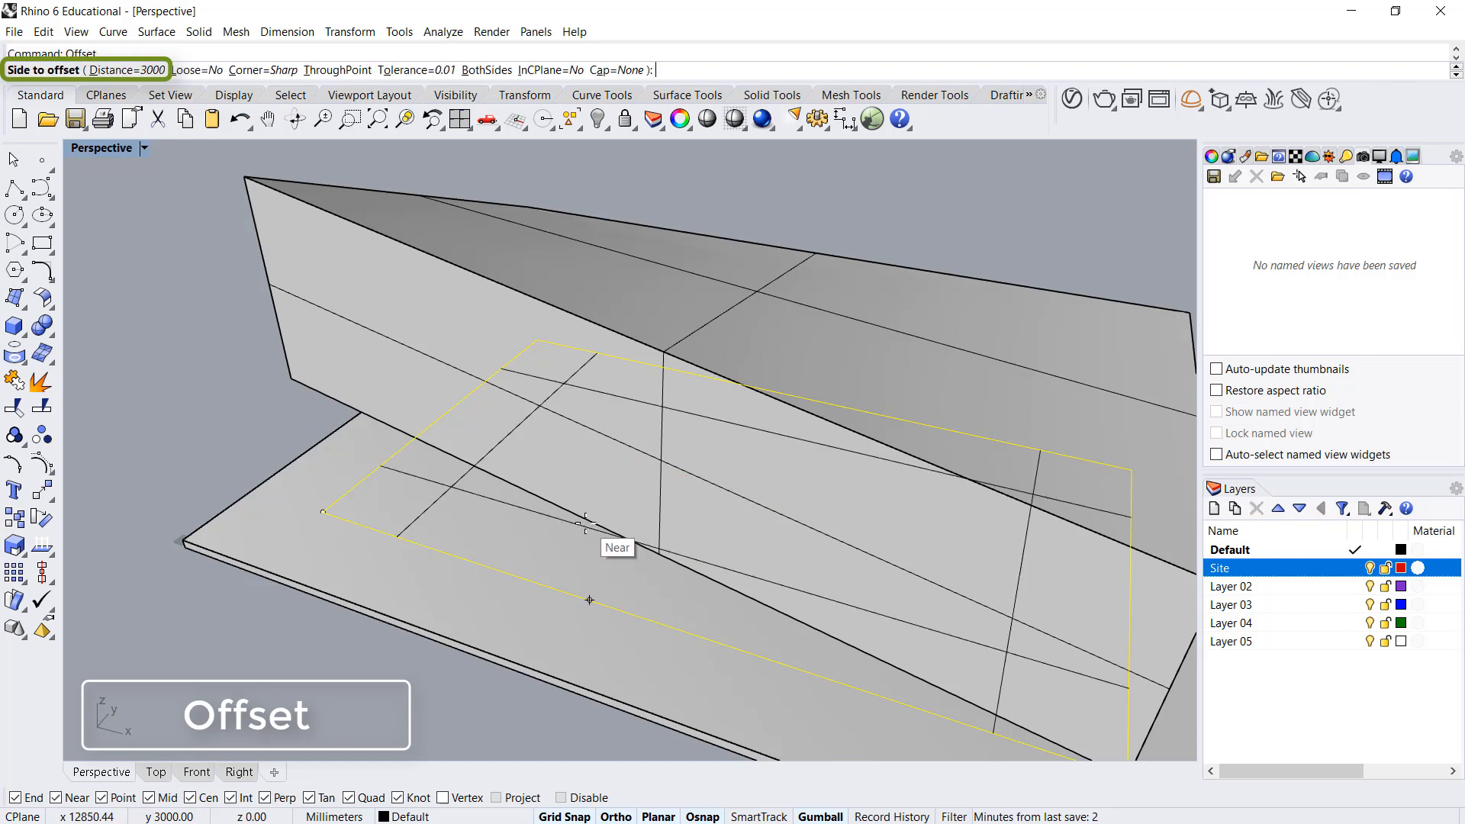
Step: Offset the slab outline curve, entering 100 as the distance
{"action": "type", "text": "100"}
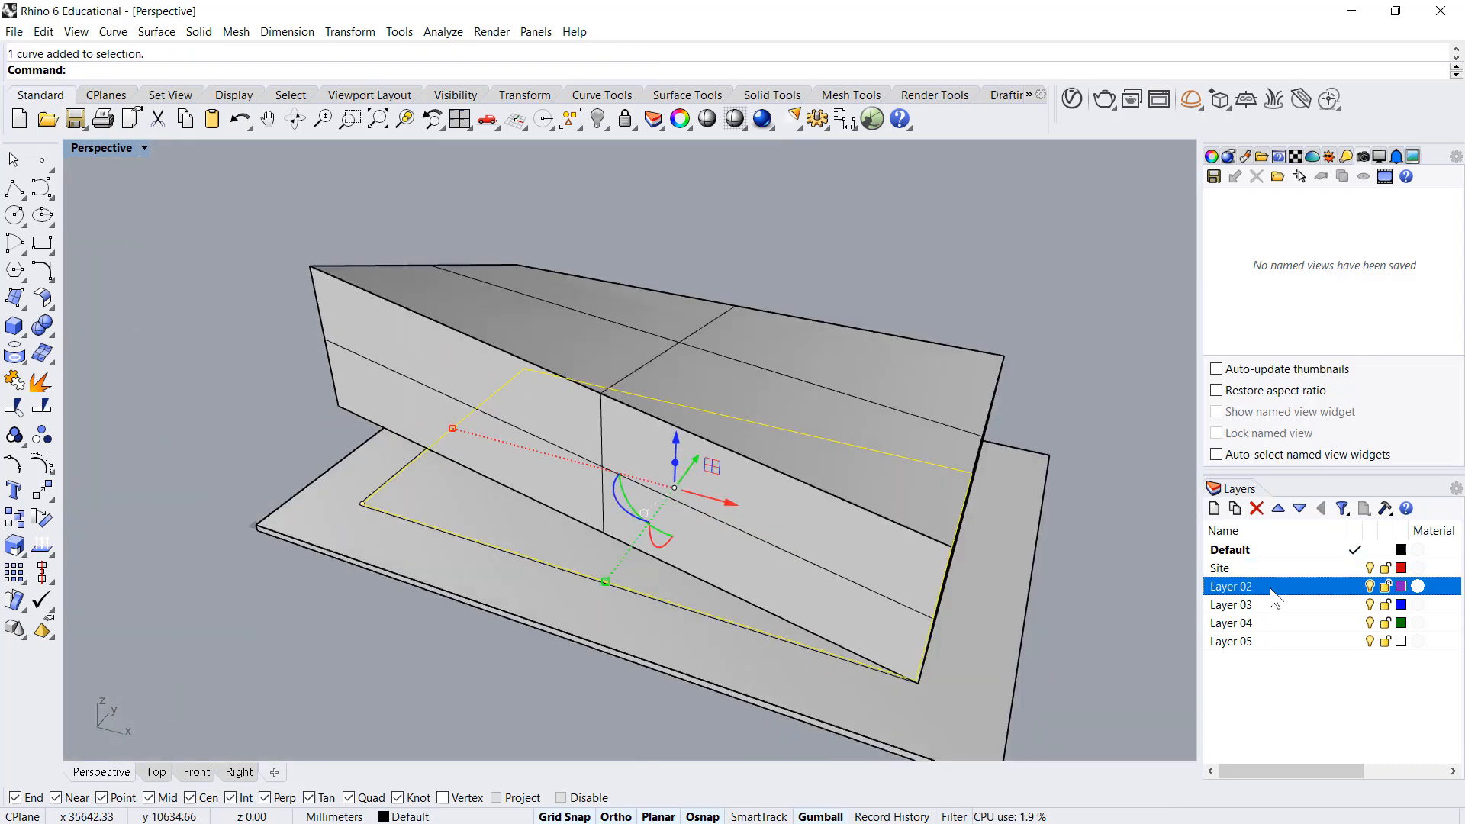
Step: Rename Layer 03 to Glaz and create a blue glazing surface from the Surface menu
{"action": "double_click", "coordinate": [1231, 586]}
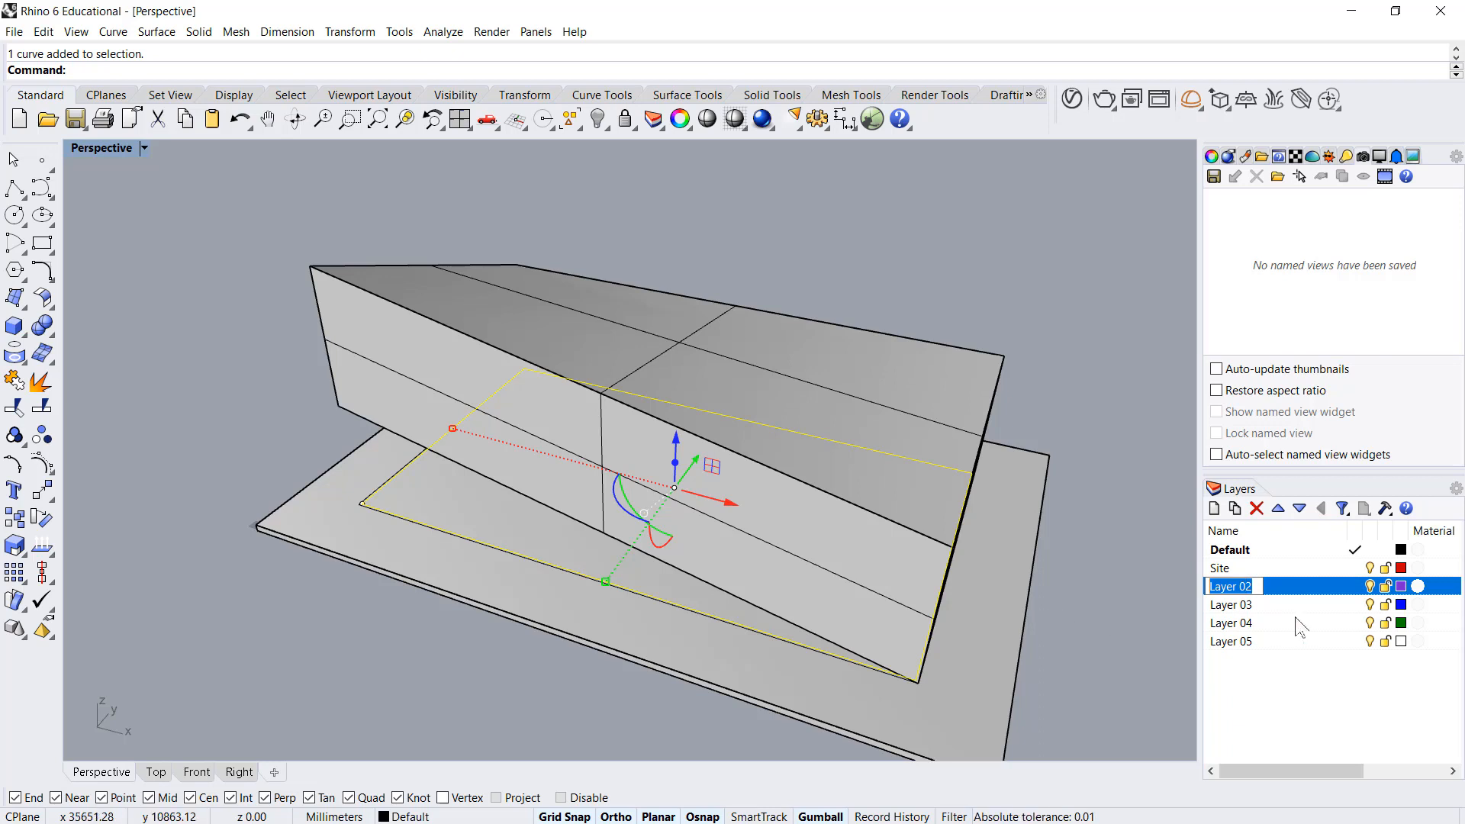
{"action": "left_click", "coordinate": [1231, 604]}
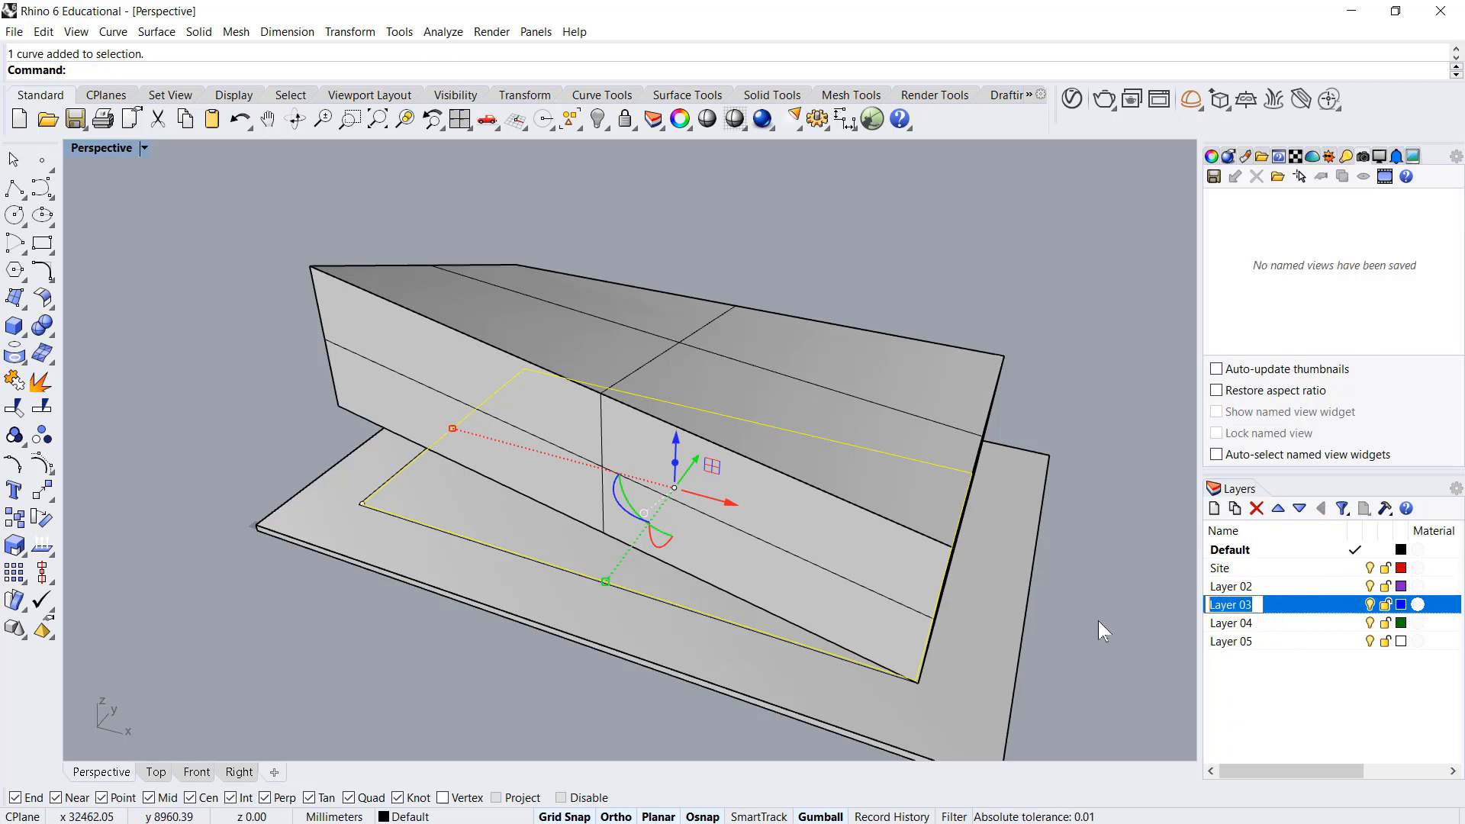
{"action": "type", "text": "Glaz"}
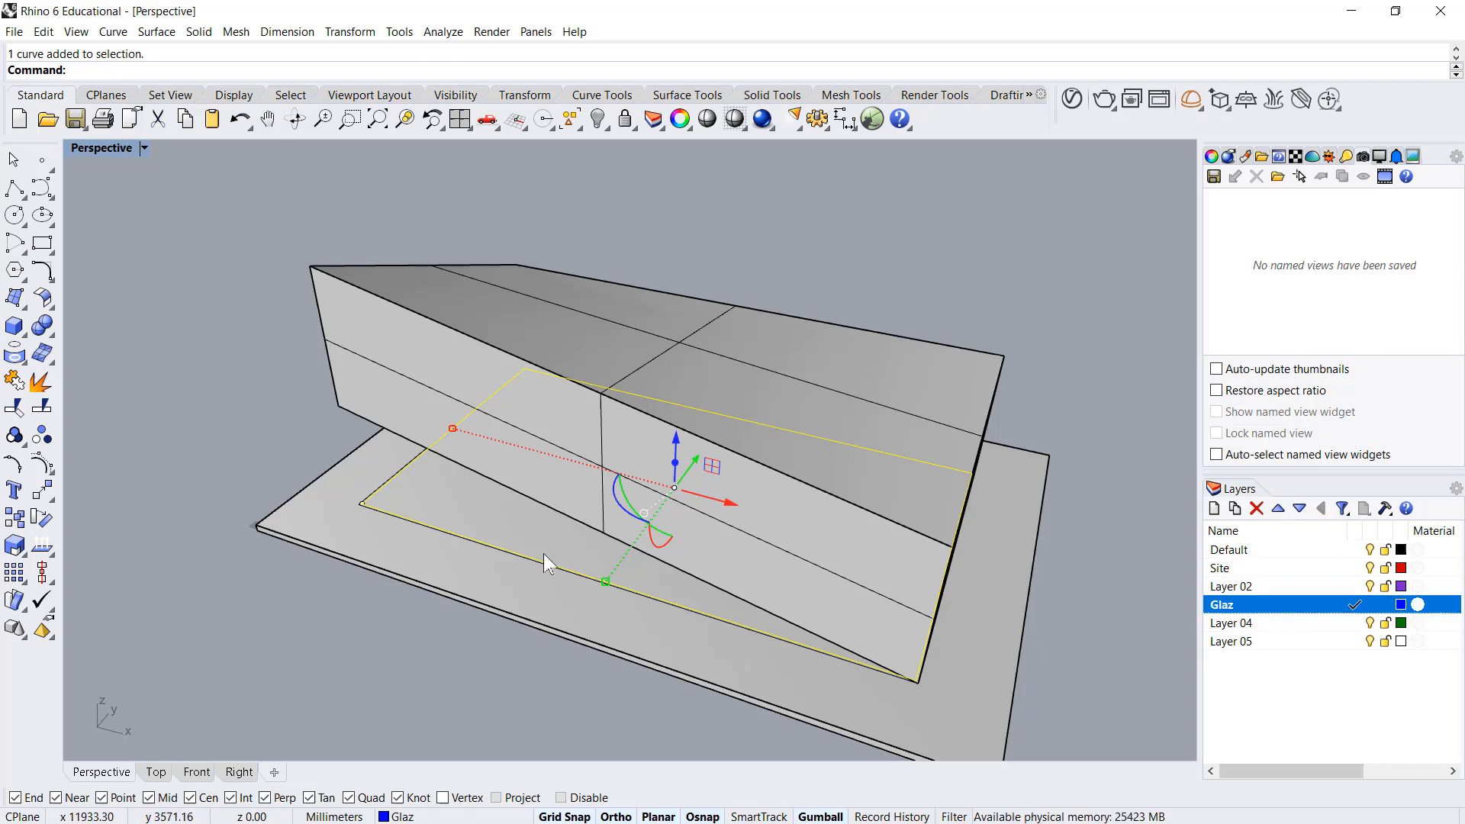
{"action": "left_click", "coordinate": [156, 30]}
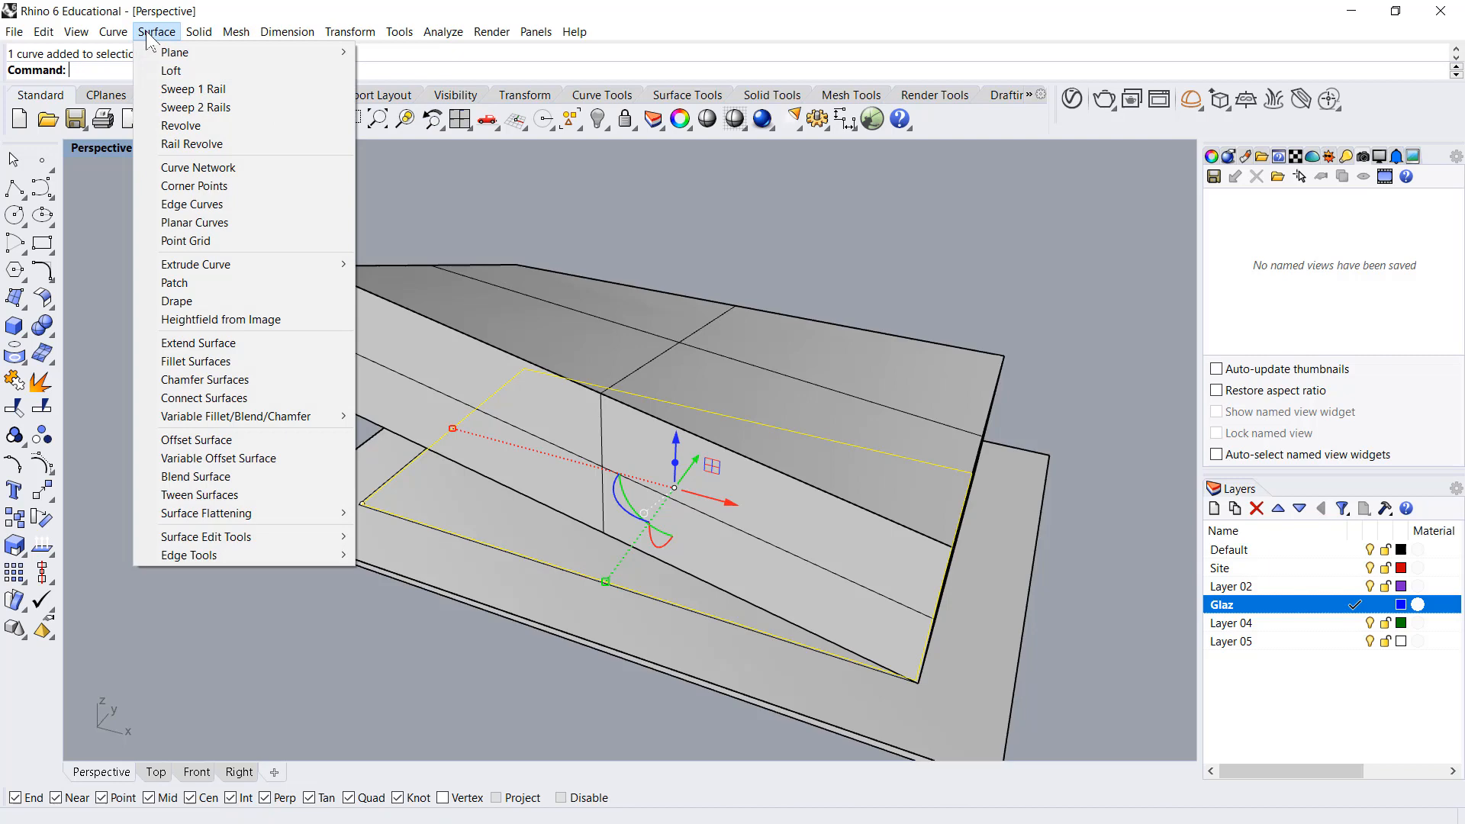
{"action": "left_click", "coordinate": [195, 263]}
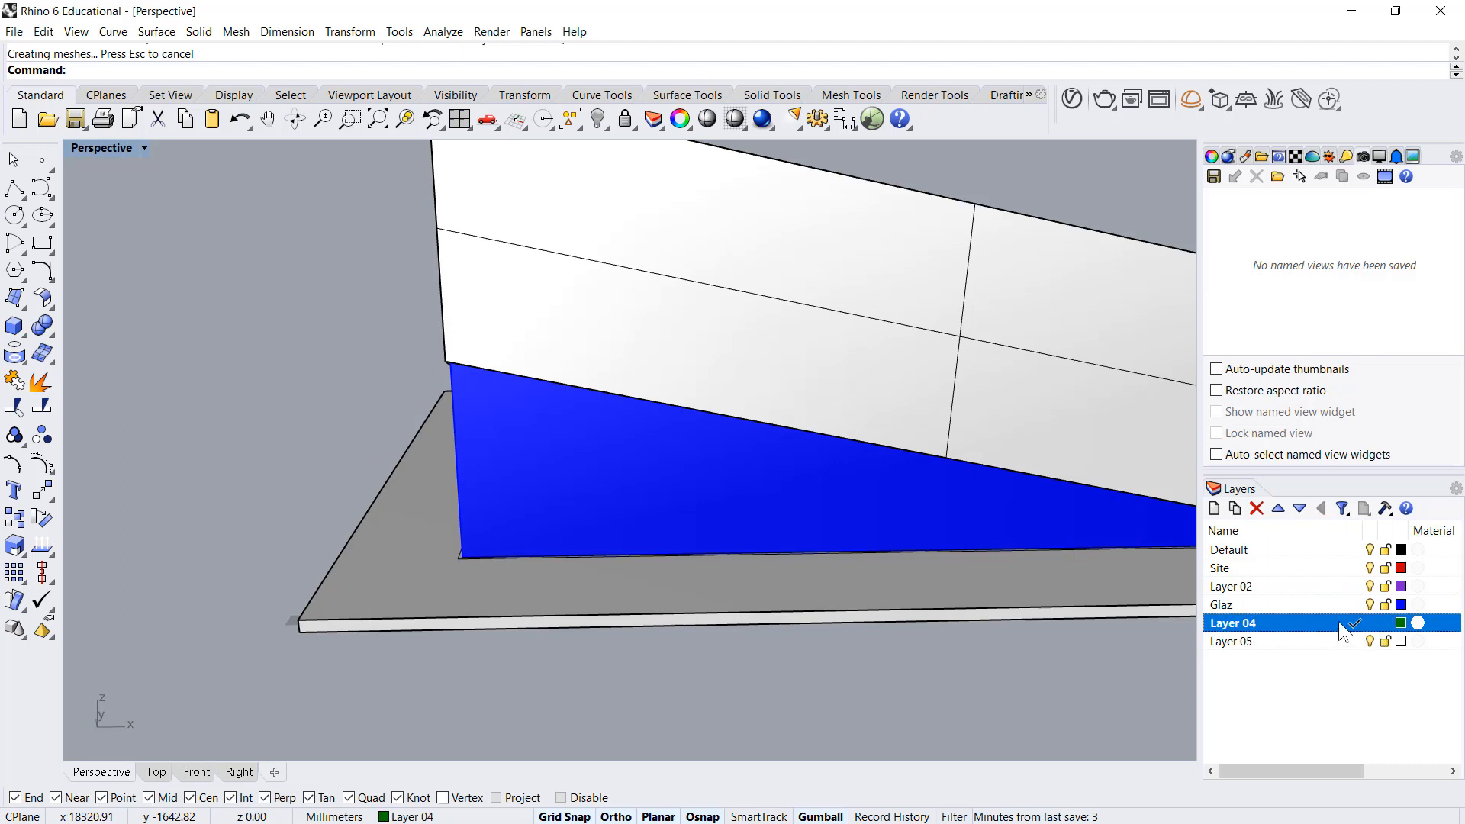
Step: Rename Layer 04 to Mullions and start a thin mullion box at the glazing corner
{"action": "double_click", "coordinate": [1233, 624]}
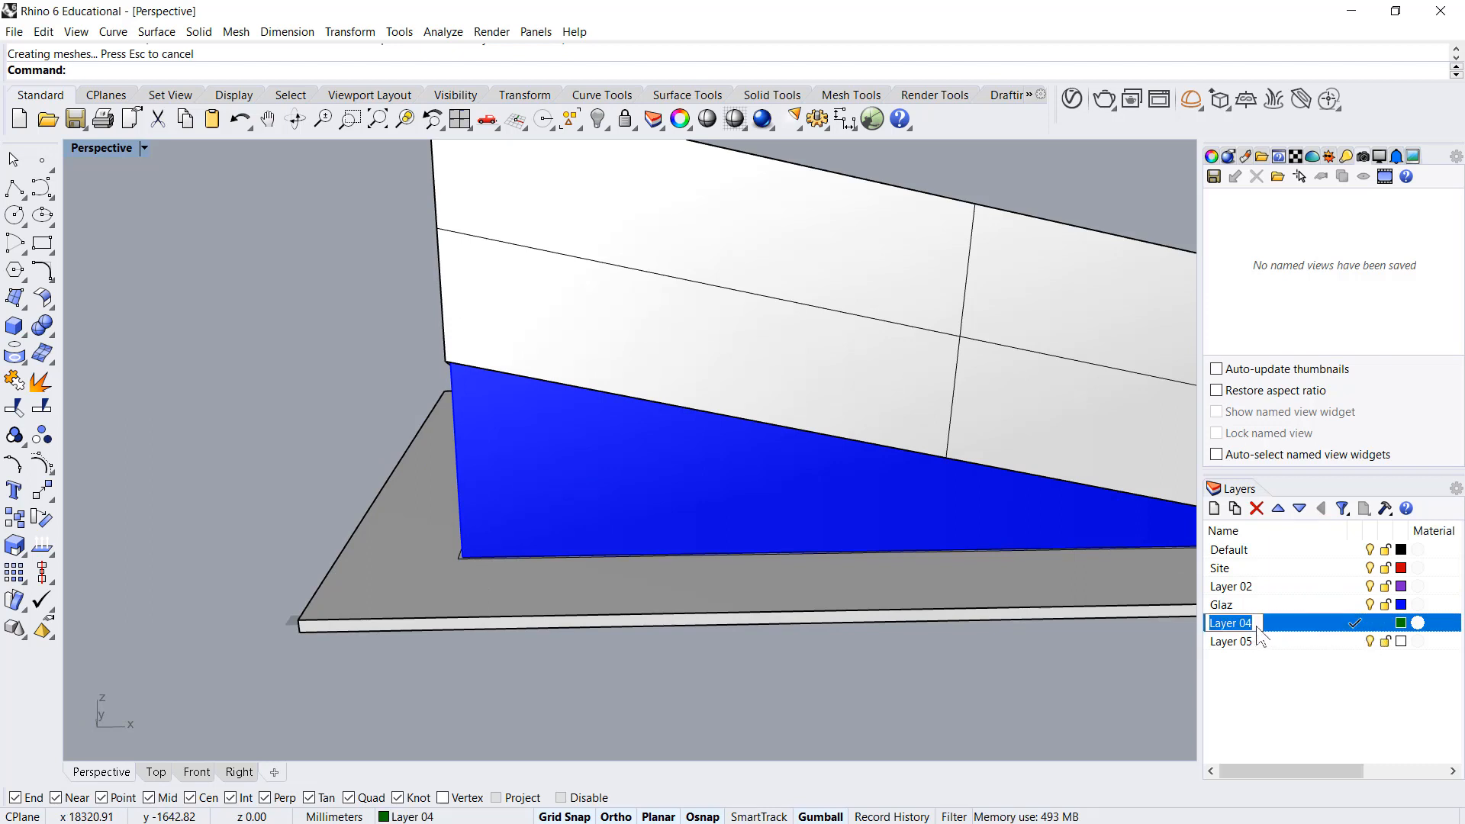
{"action": "type", "text": "Mullions"}
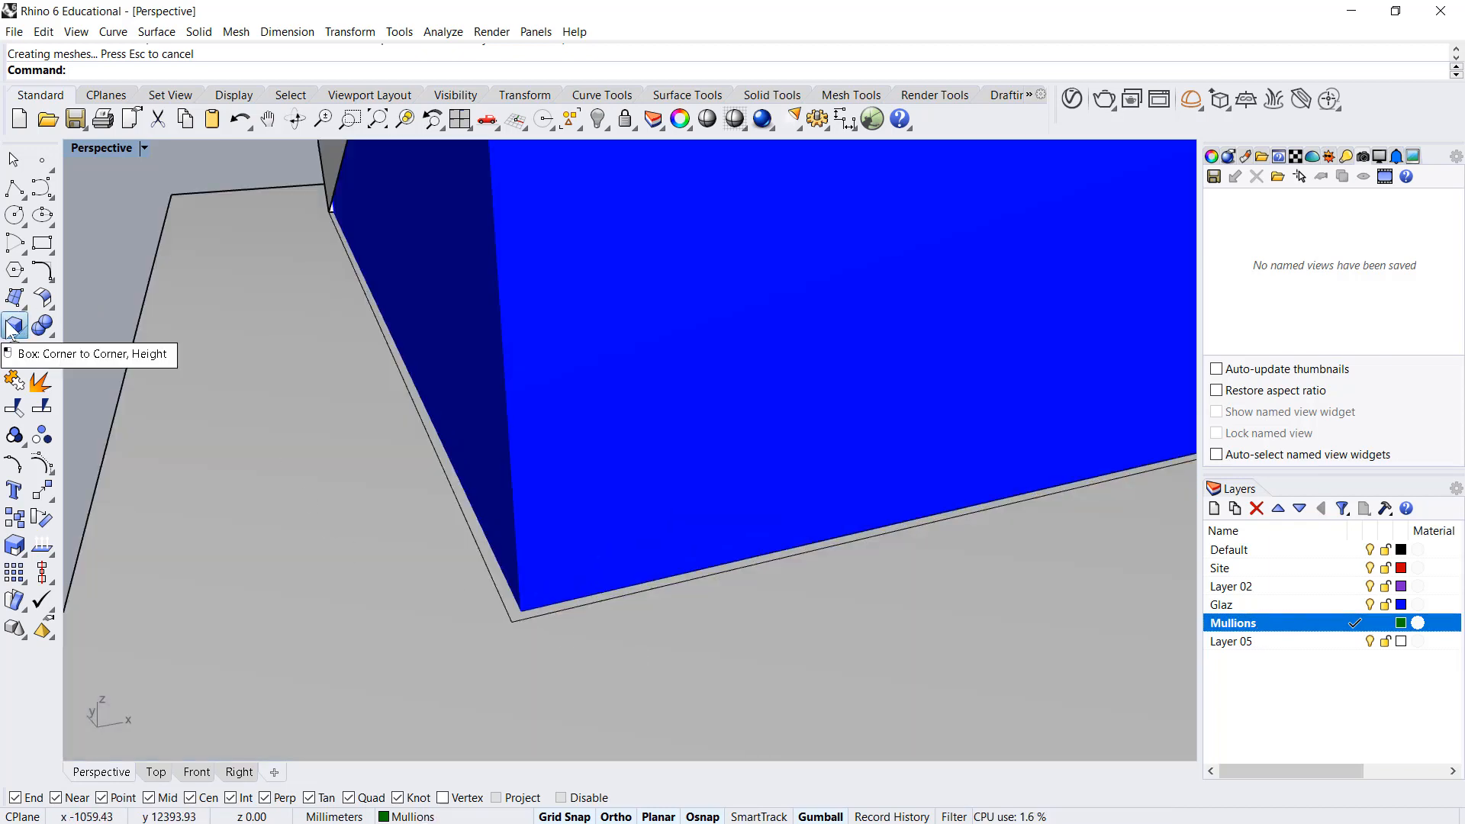
{"action": "left_click", "coordinate": [516, 612]}
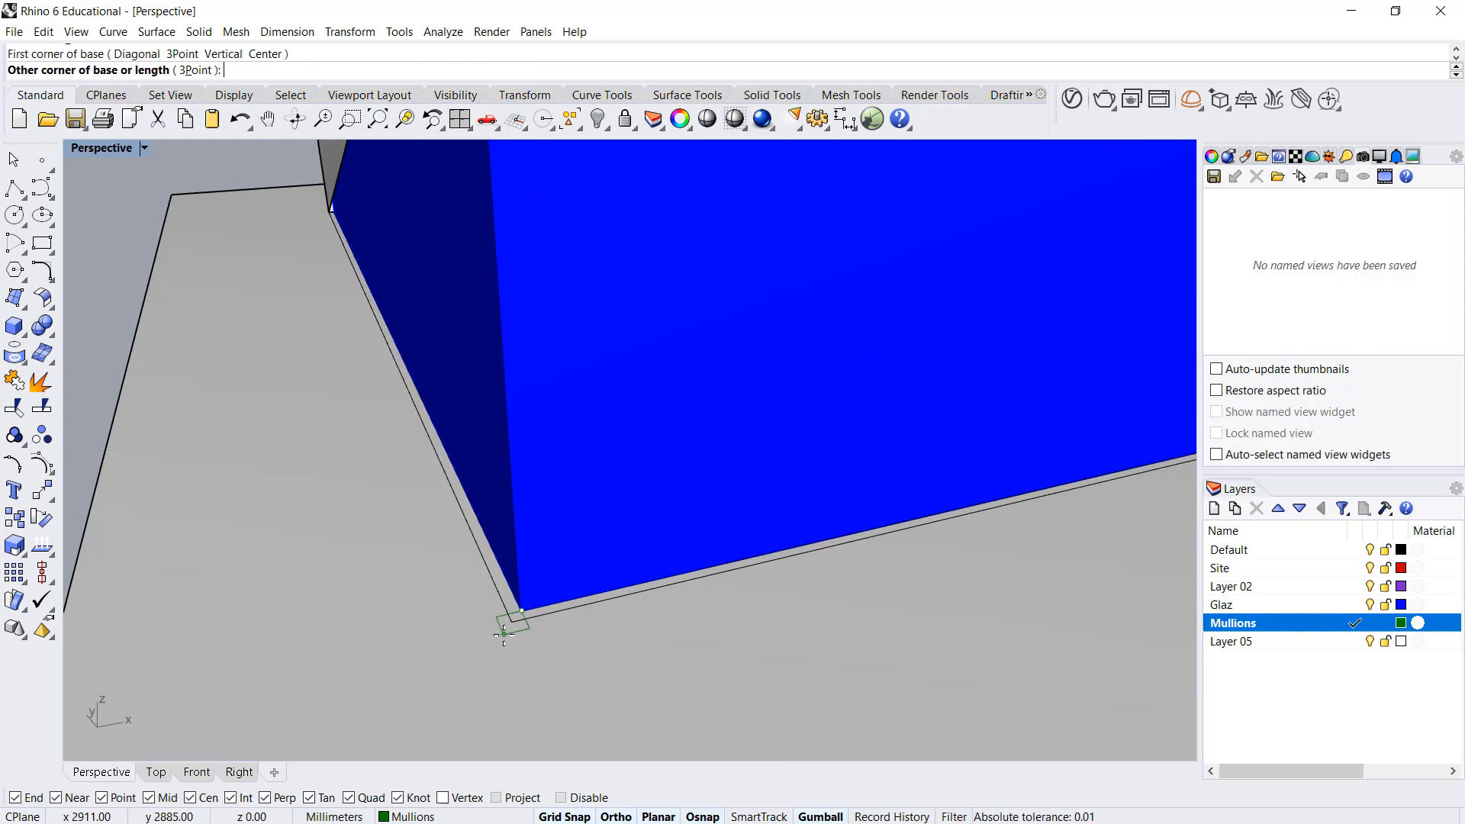
{"action": "left_click", "coordinate": [514, 621]}
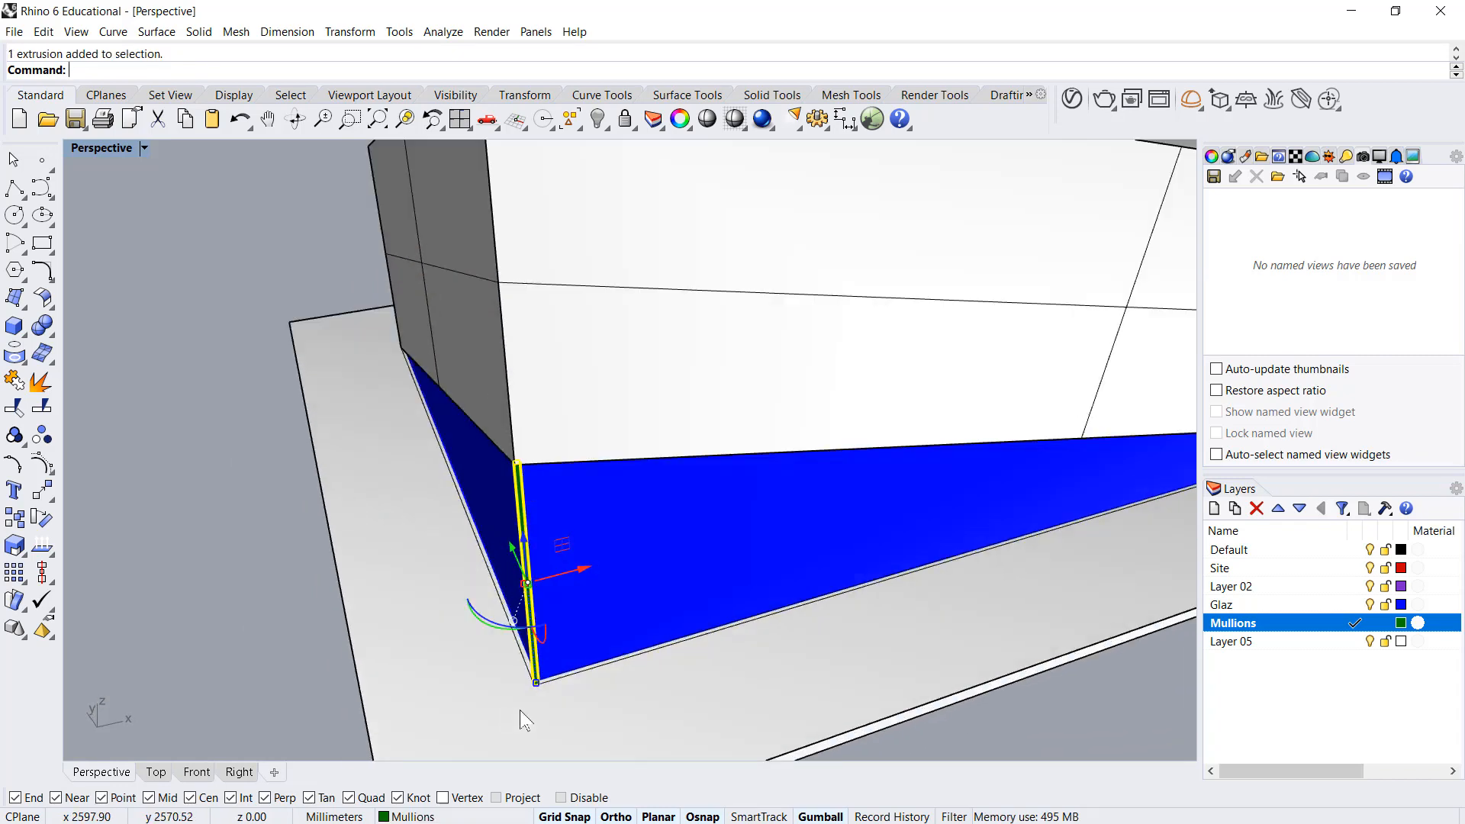
{"action": "left_click", "coordinate": [349, 30]}
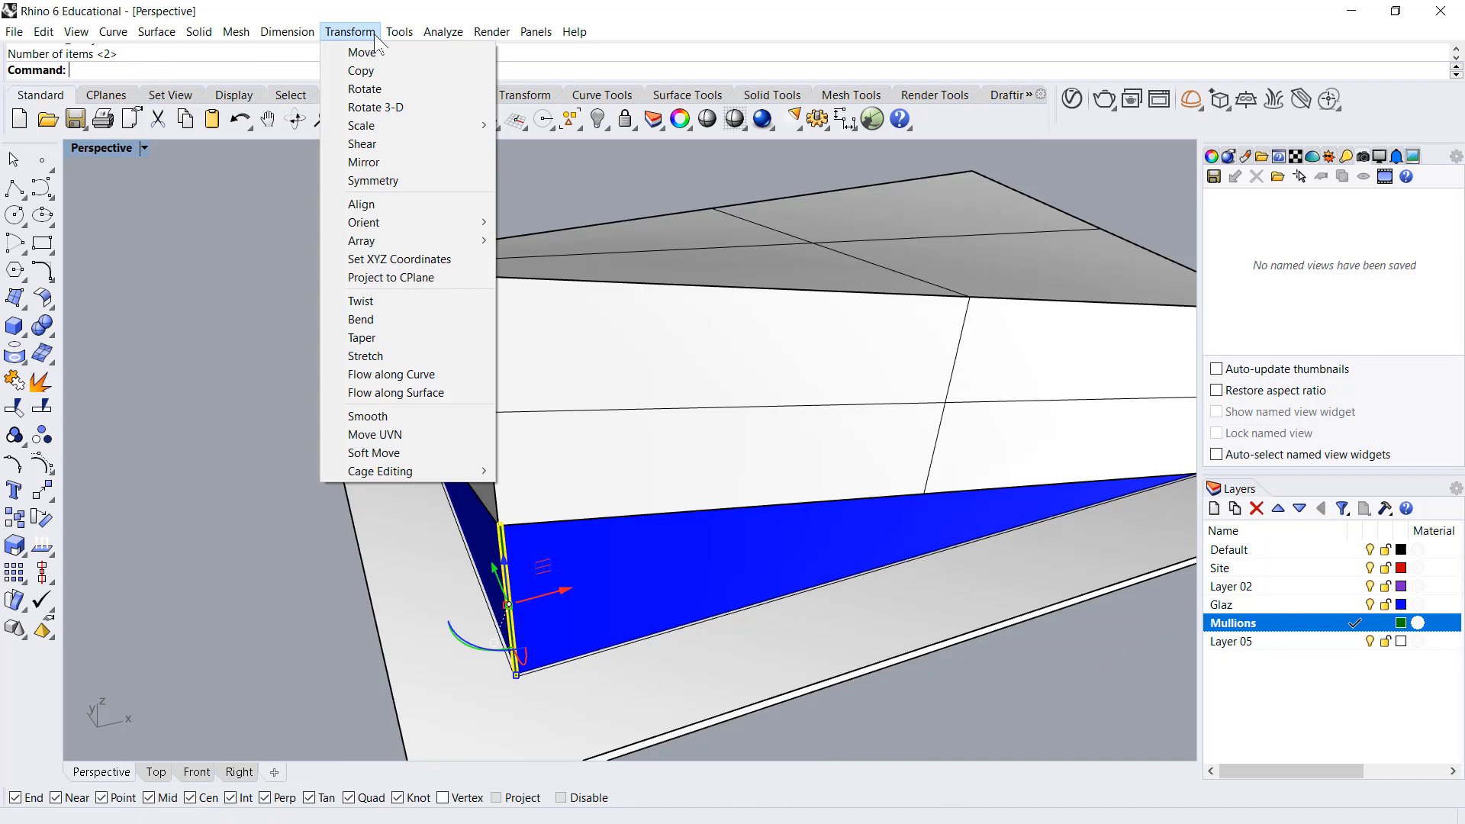
{"action": "mouse_move", "coordinate": [362, 240]}
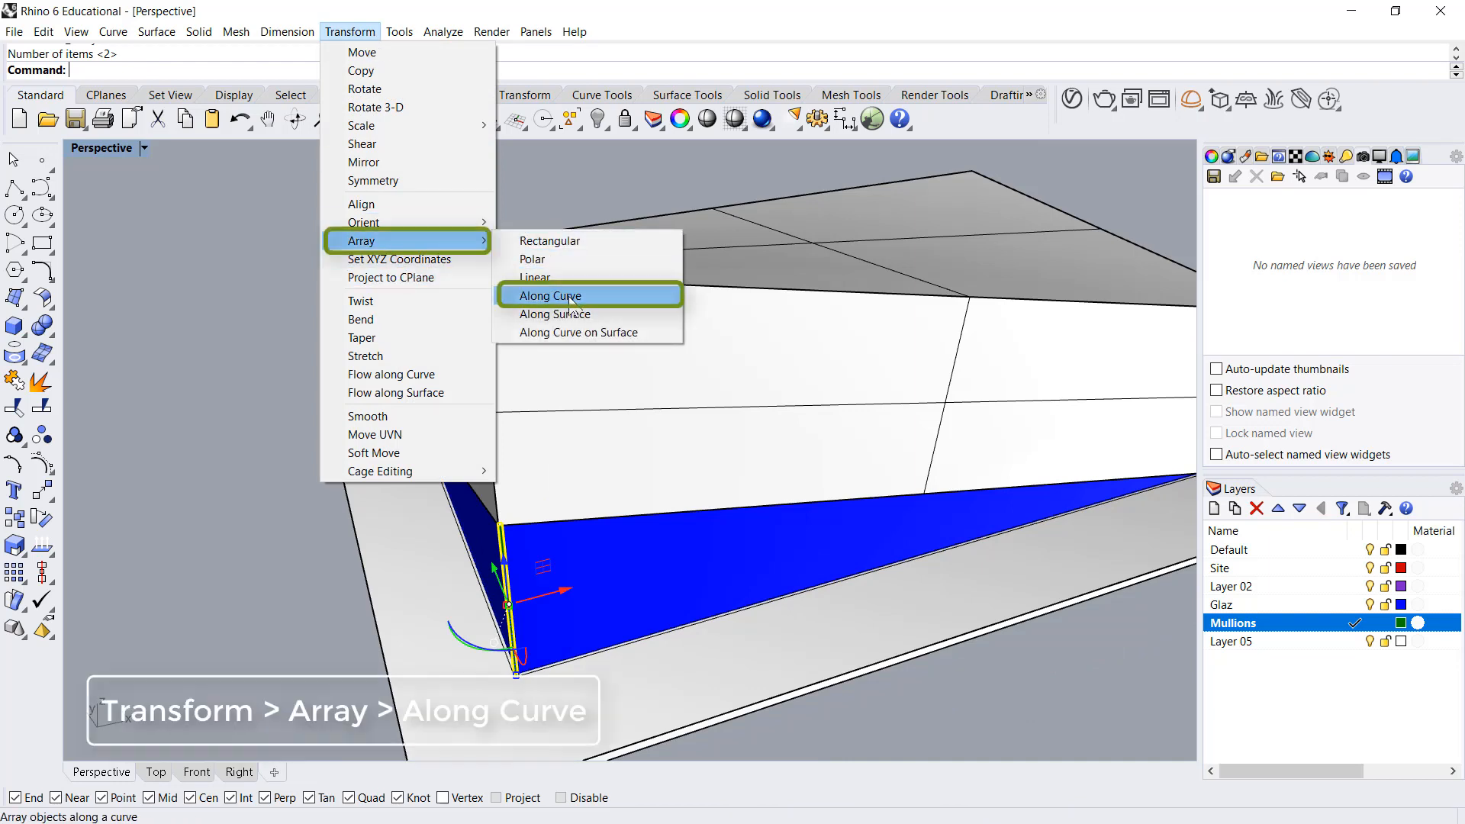
Step: Array the mullion along the glazing's bottom edge with 2000 distance between copies
{"action": "left_click", "coordinate": [549, 295]}
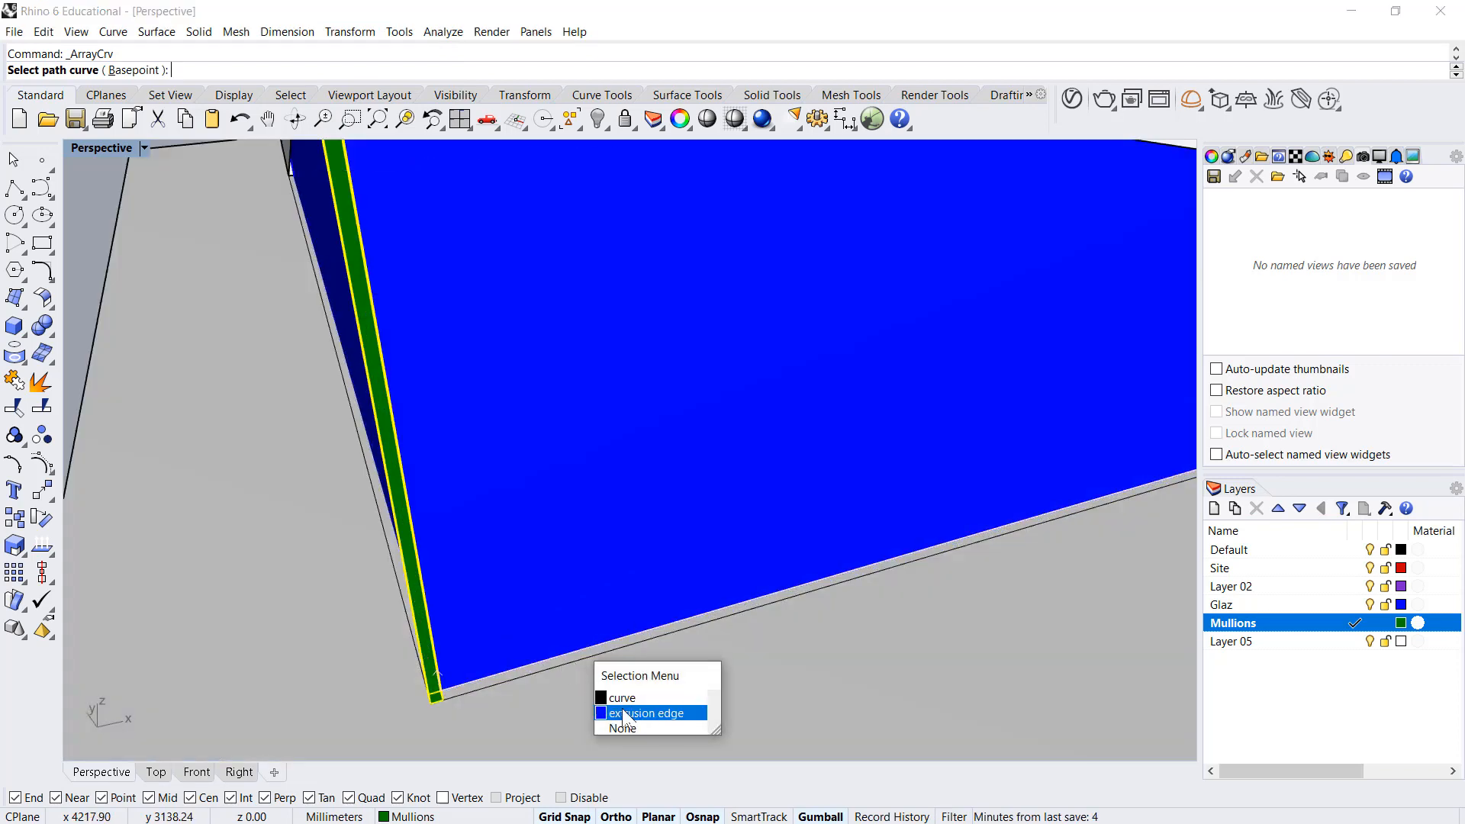
{"action": "left_click", "coordinate": [646, 713]}
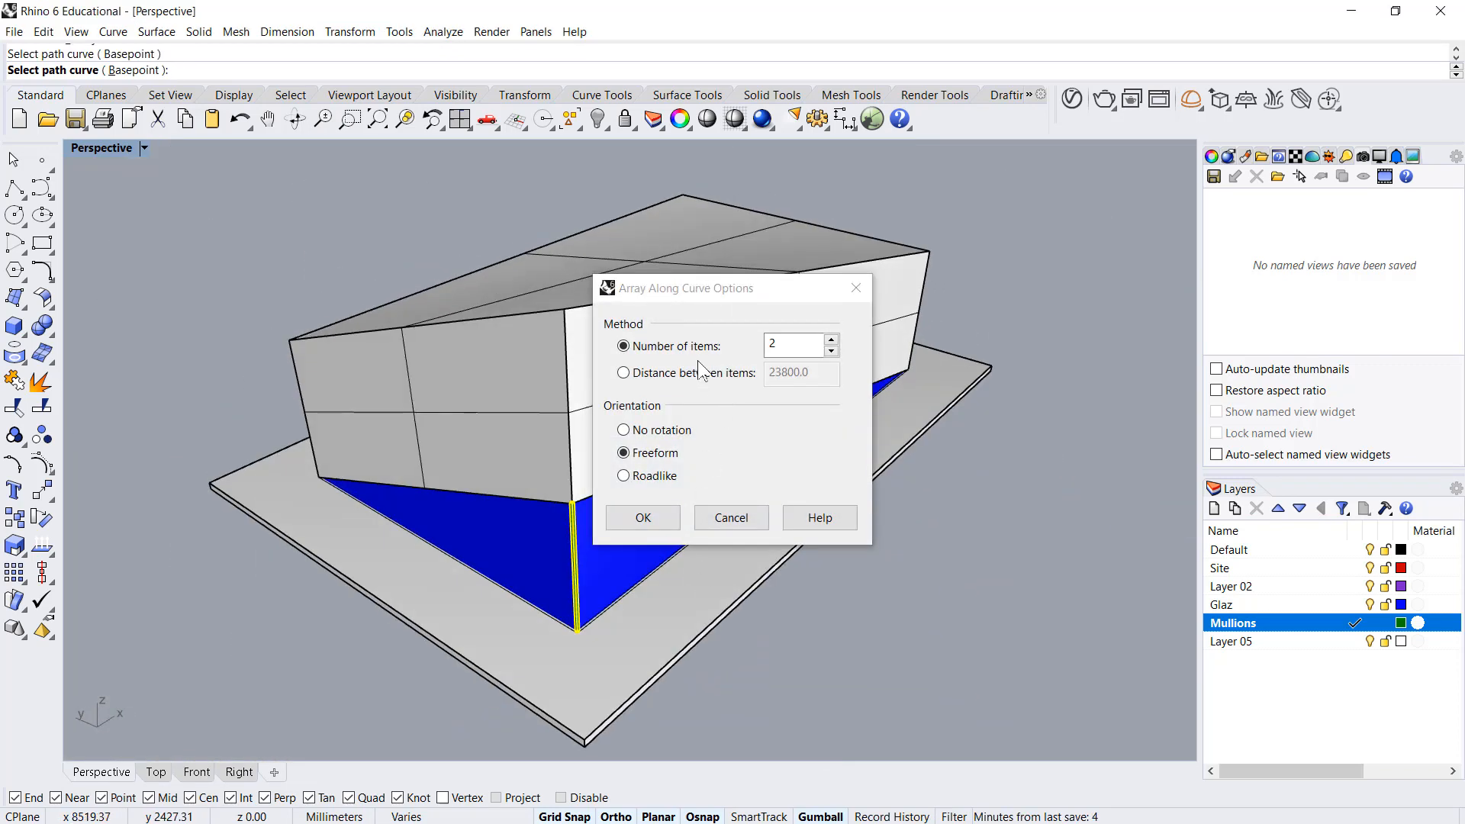
{"action": "left_click", "coordinate": [623, 373]}
{"action": "type", "text": "2000"}
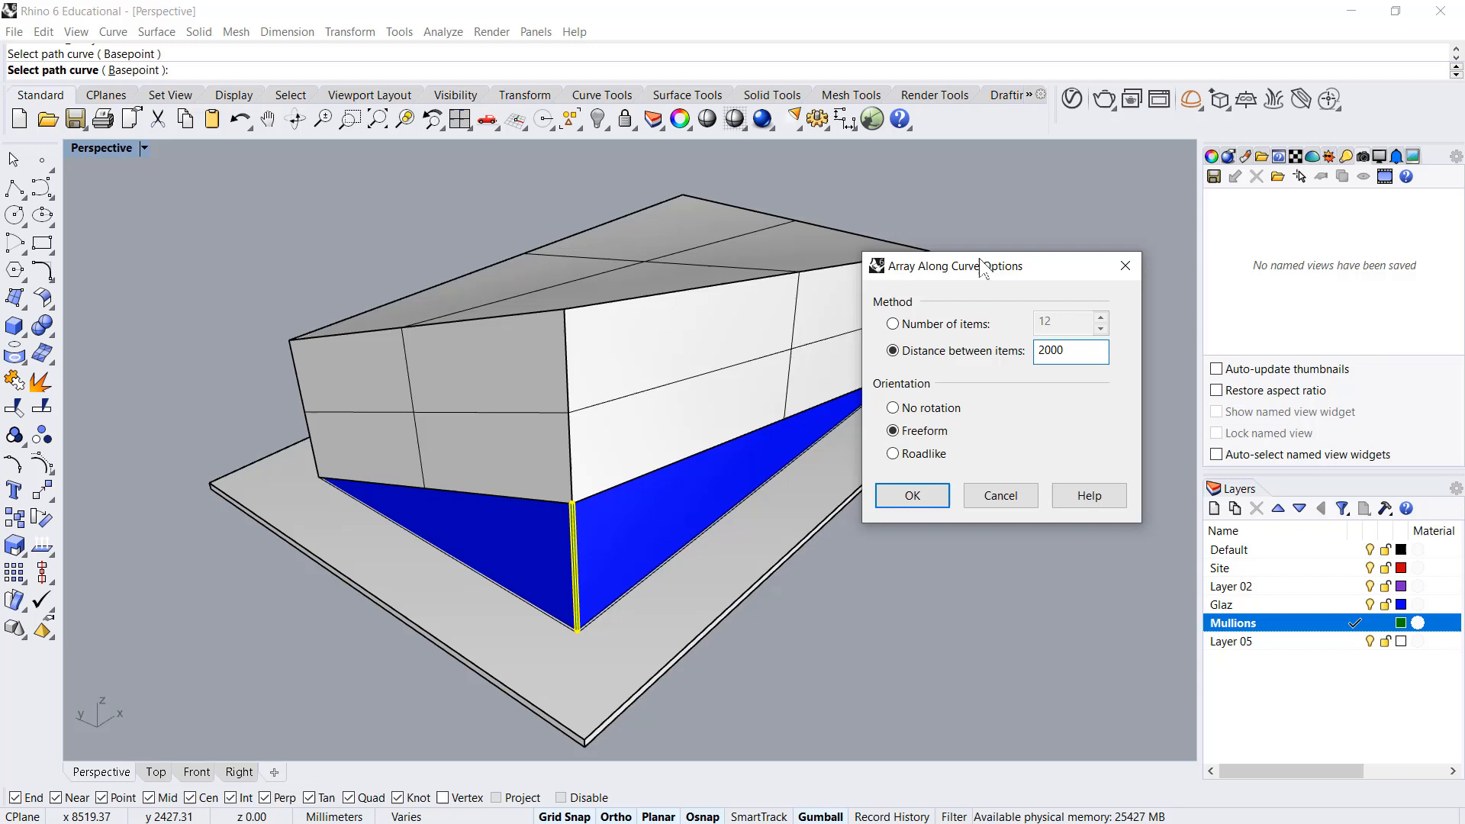
{"action": "left_click", "coordinate": [911, 495]}
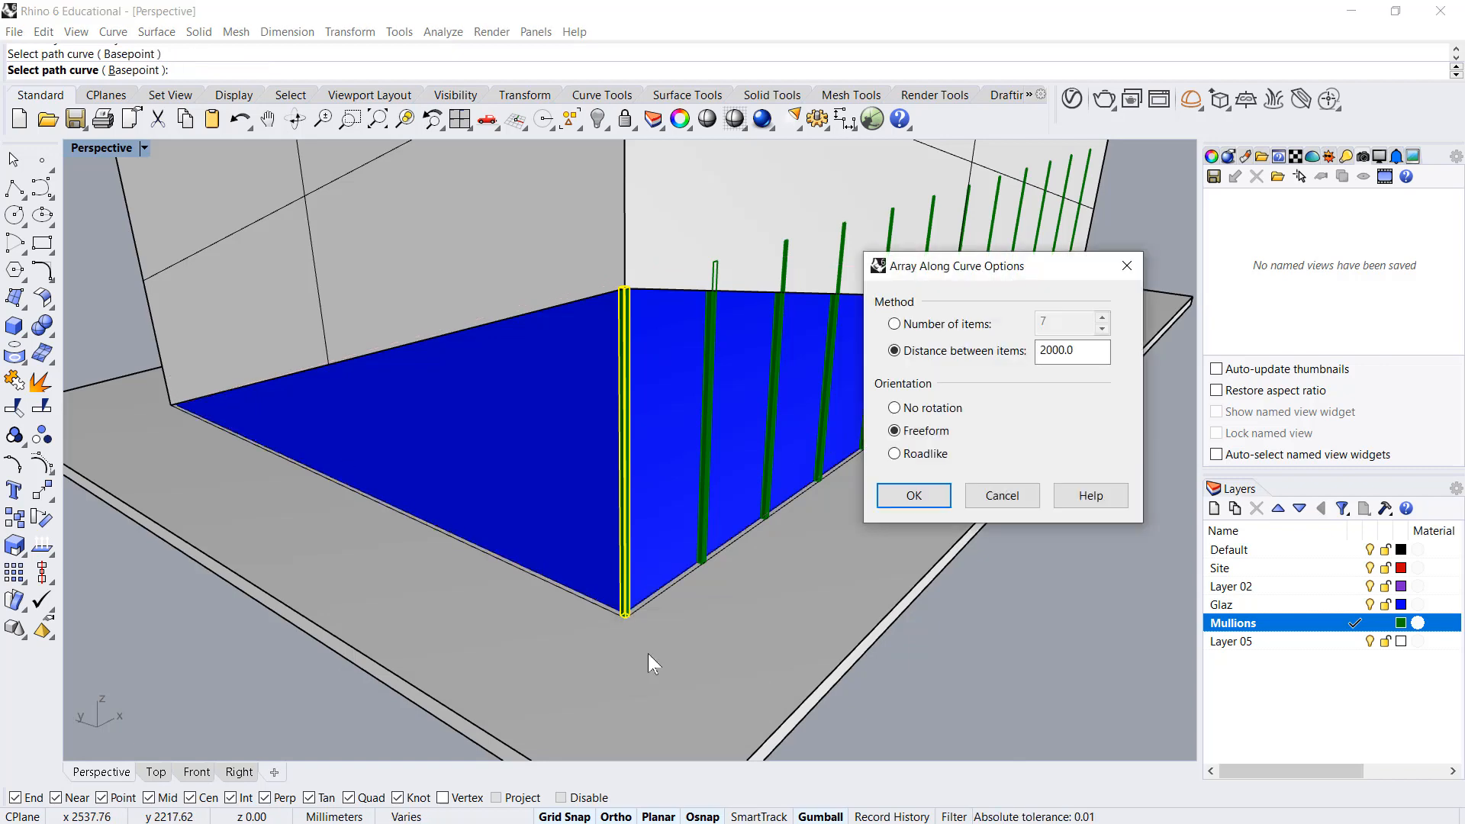
{"action": "left_click", "coordinate": [912, 496]}
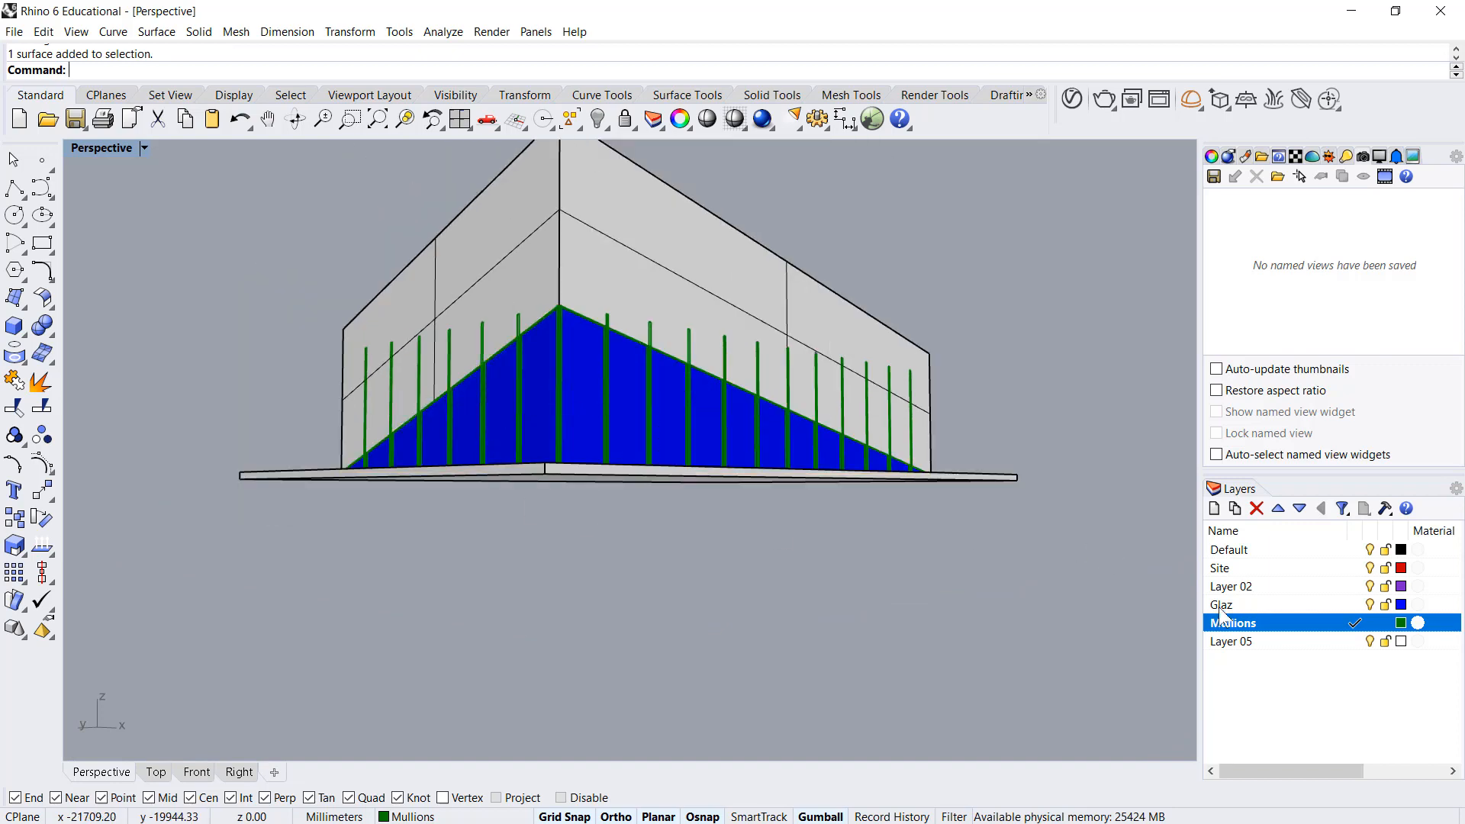
Step: Select all objects on the Mullions layer and Boolean split them with the cutting surface
{"action": "right_click", "coordinate": [1231, 623]}
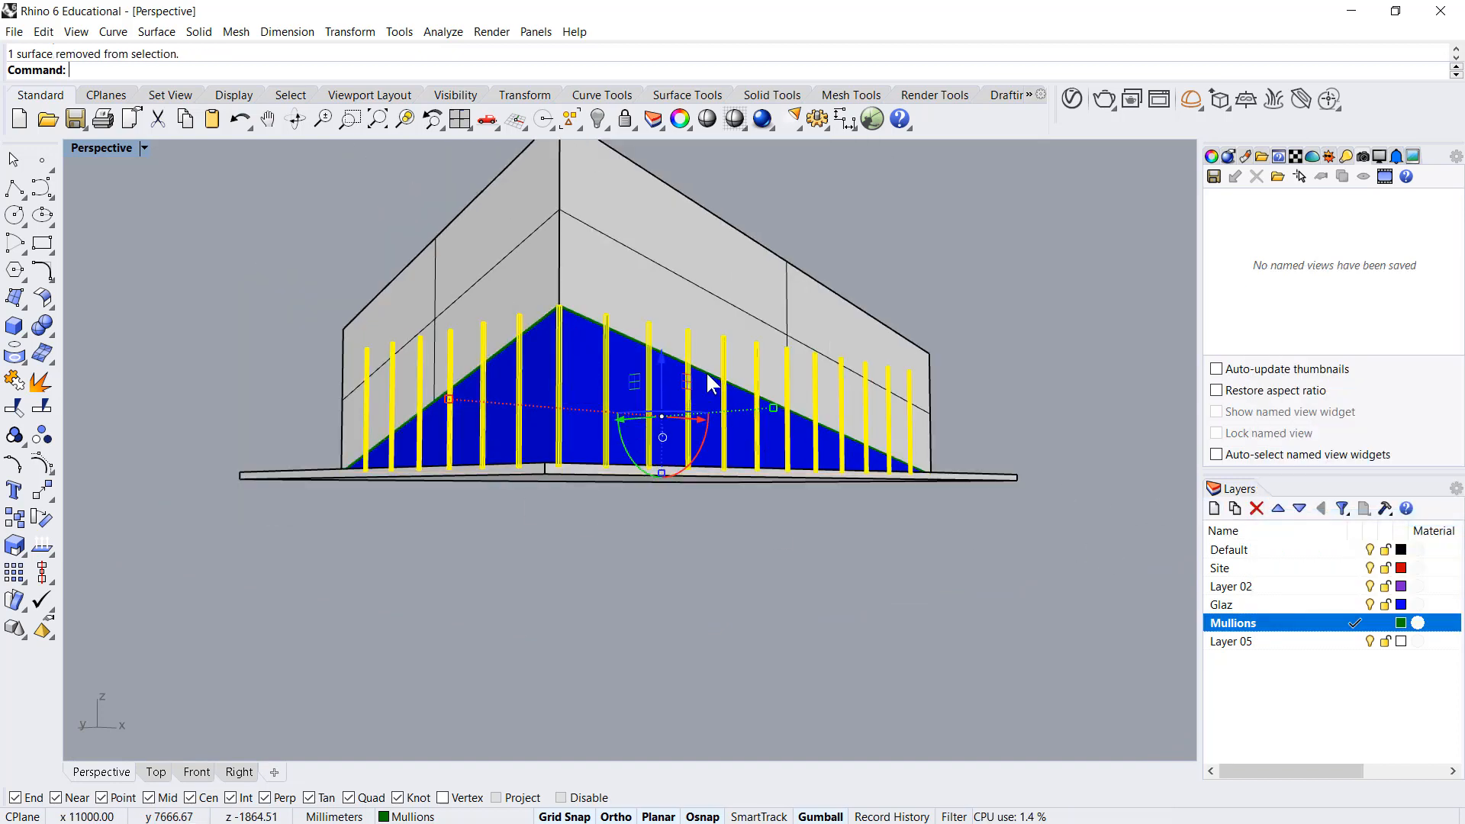
{"action": "right_click", "coordinate": [1233, 622]}
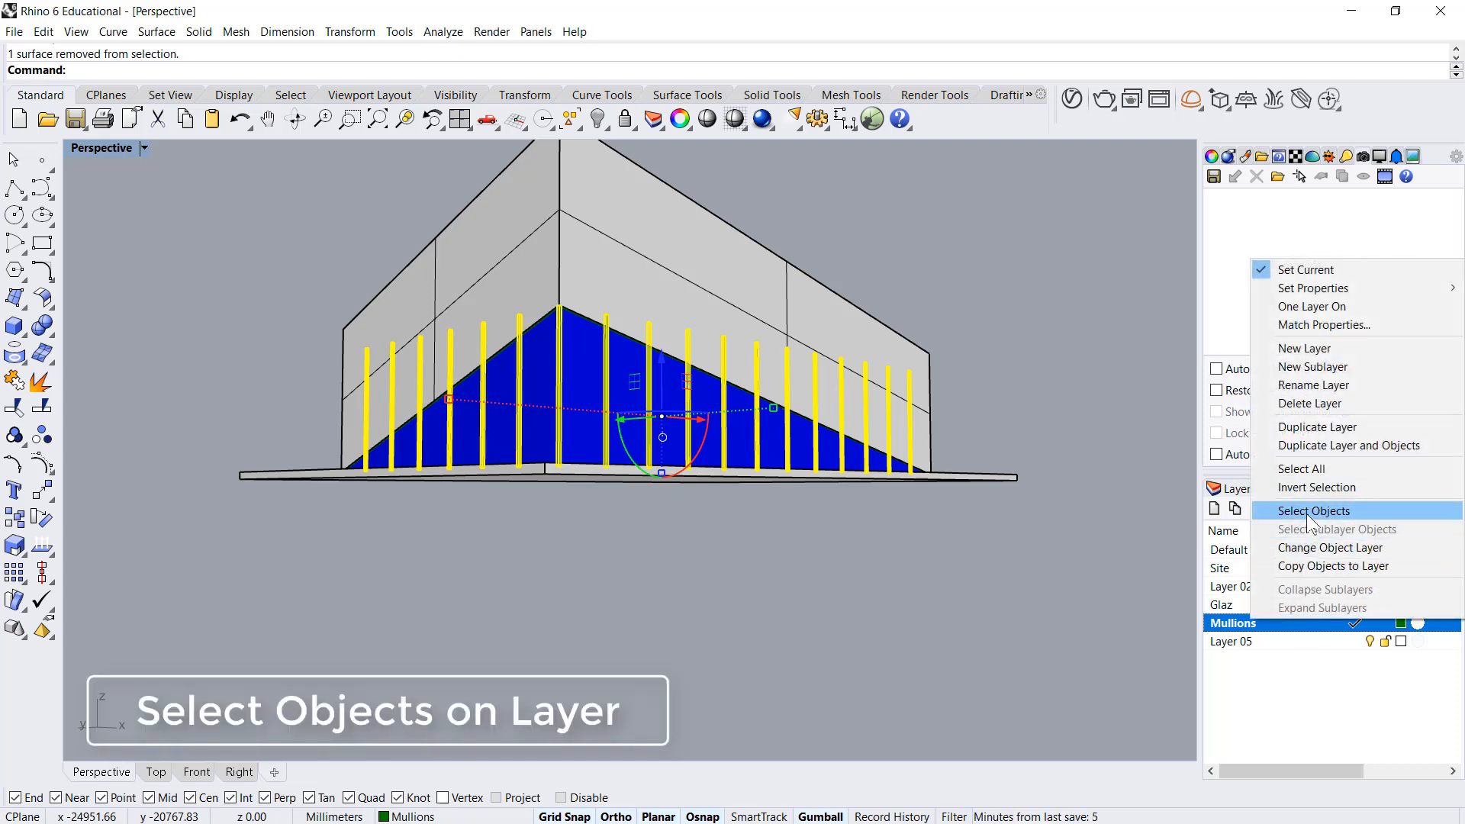
{"action": "left_click", "coordinate": [1314, 510]}
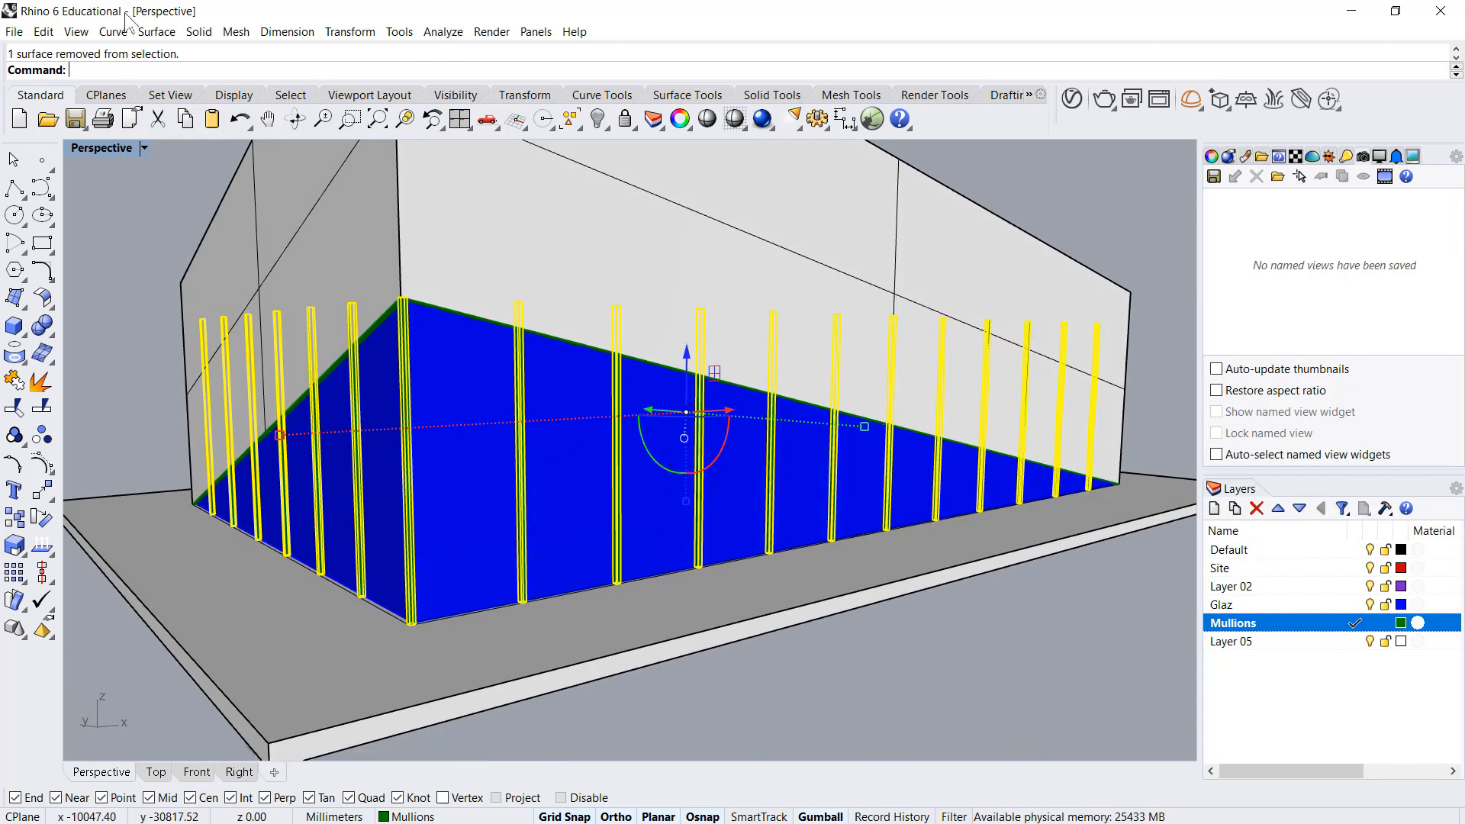
{"action": "left_click", "coordinate": [15, 325]}
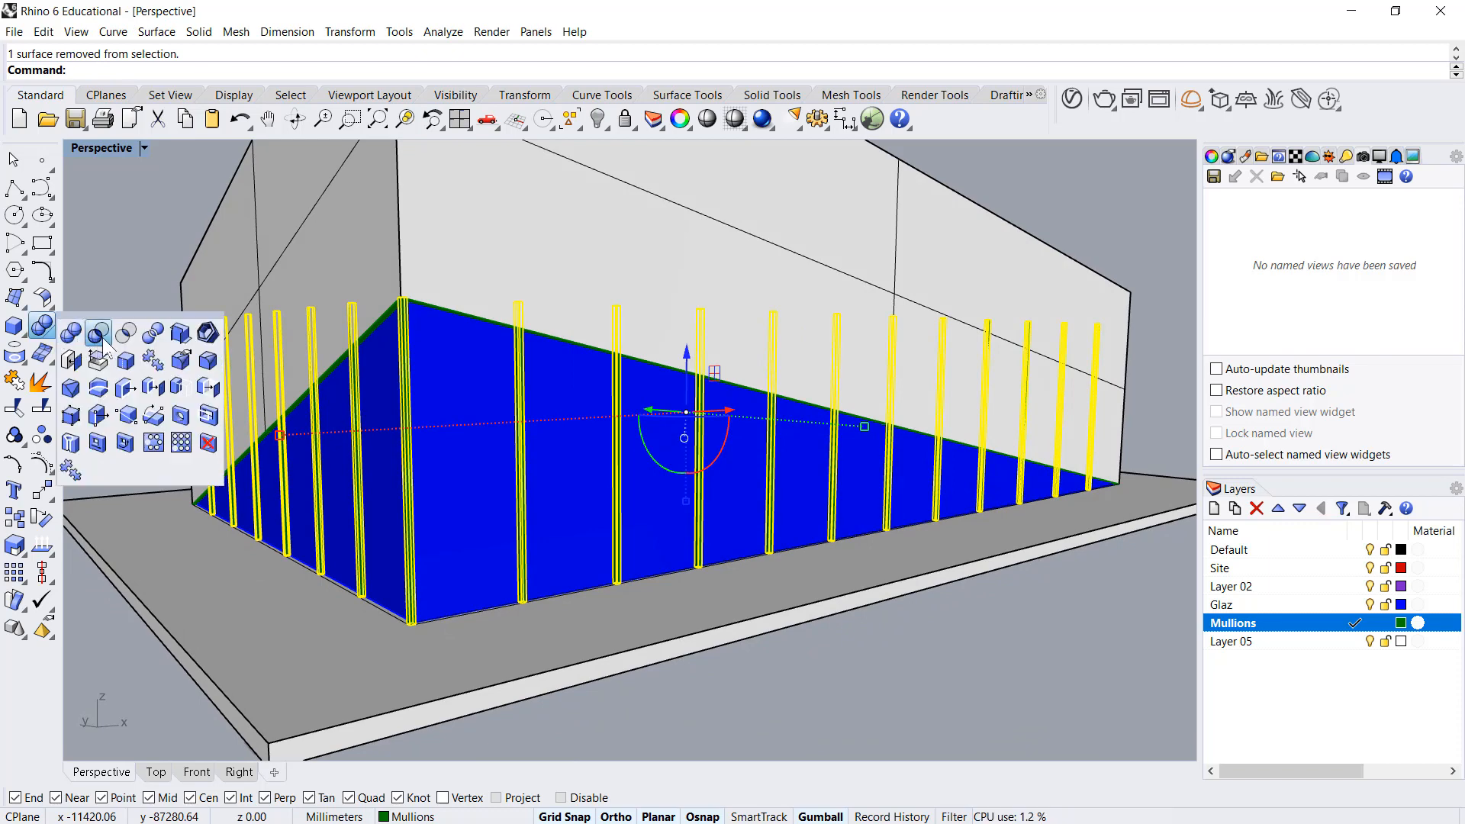
{"action": "left_click", "coordinate": [96, 334]}
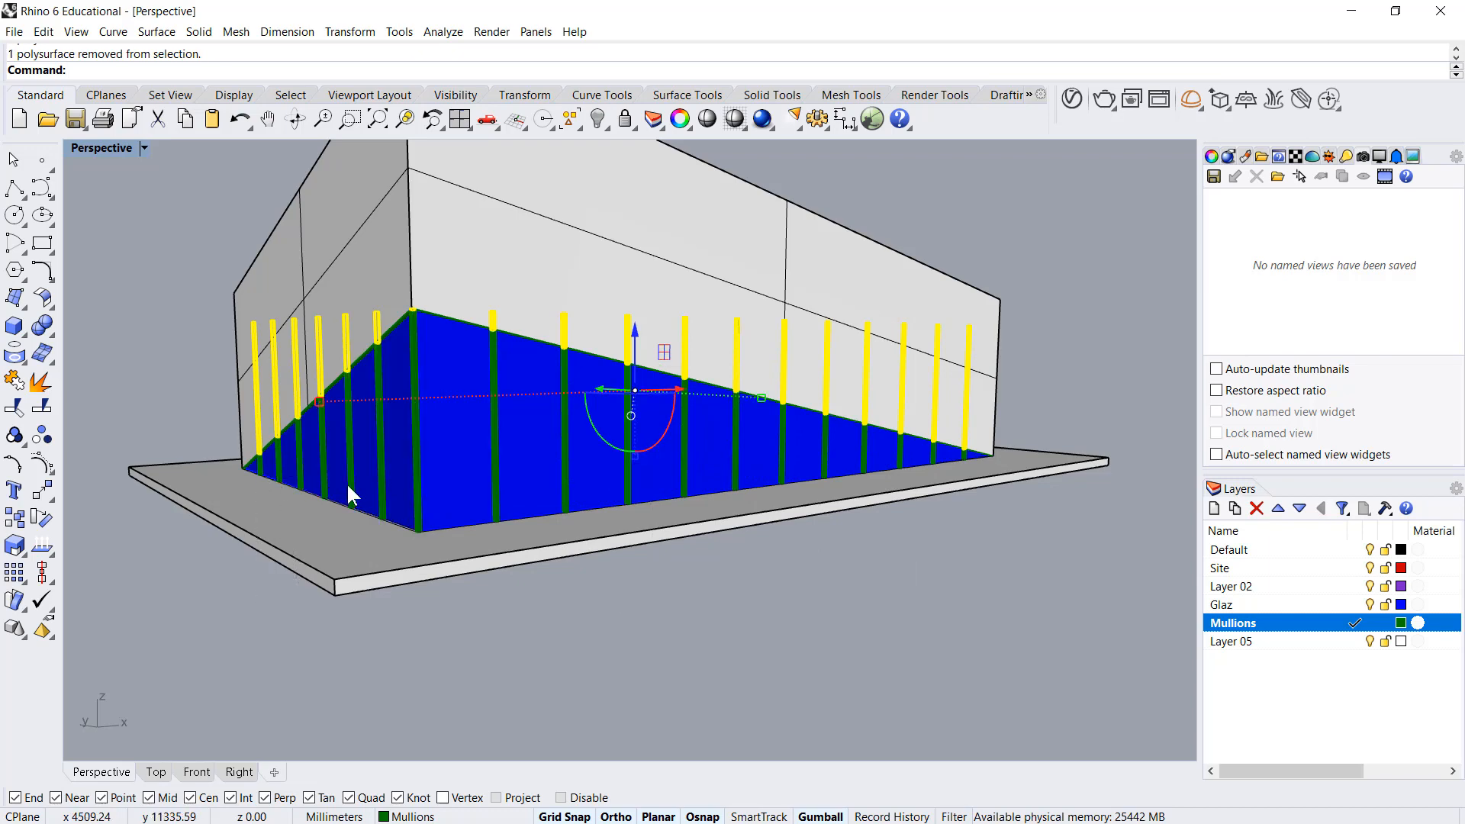
Step: Delete the mullion pieces protruding above the glass, then the lofted cutting surface
{"action": "key", "text": "Delete"}
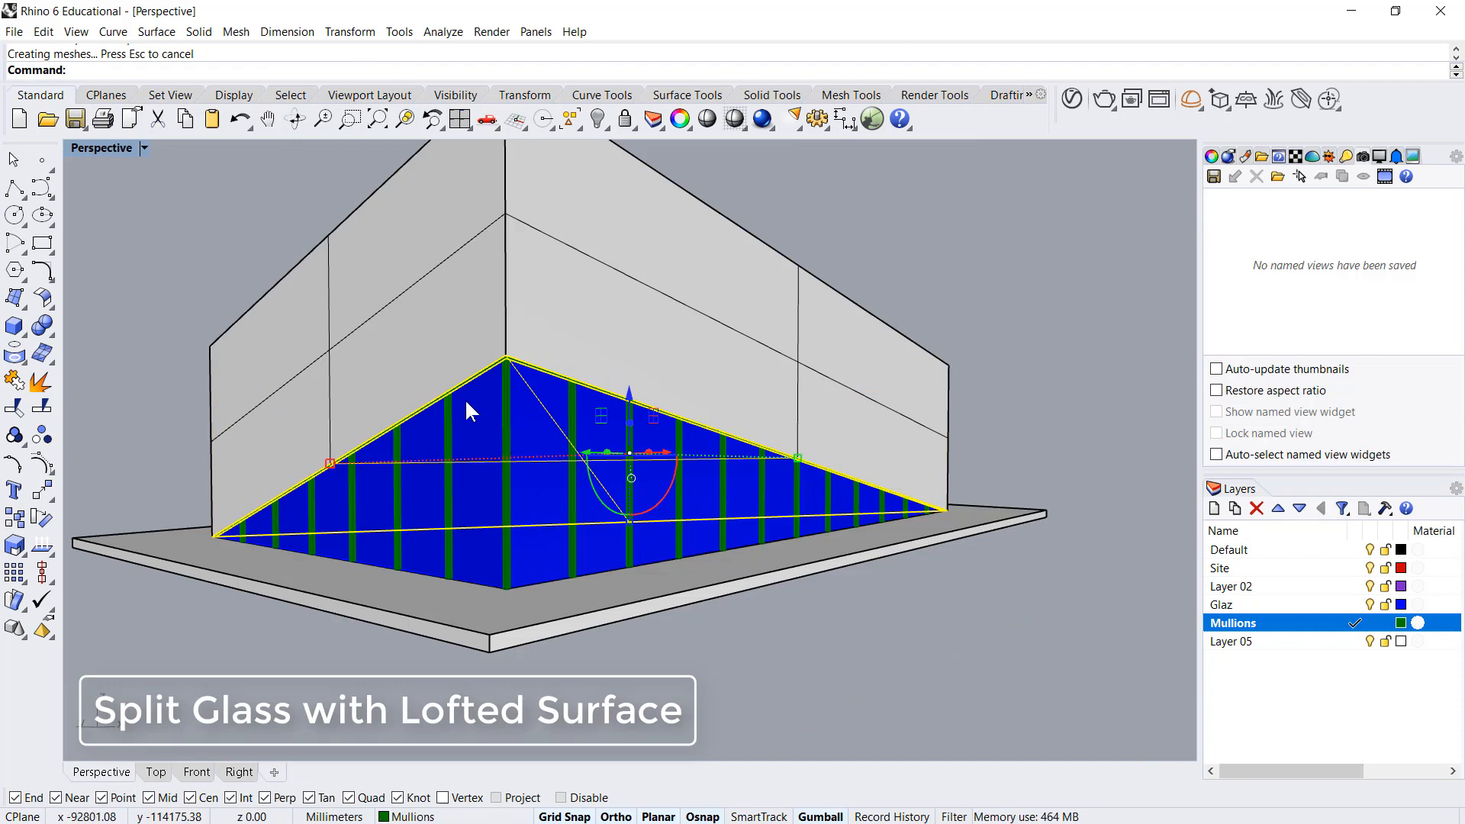
{"action": "key", "text": "Delete"}
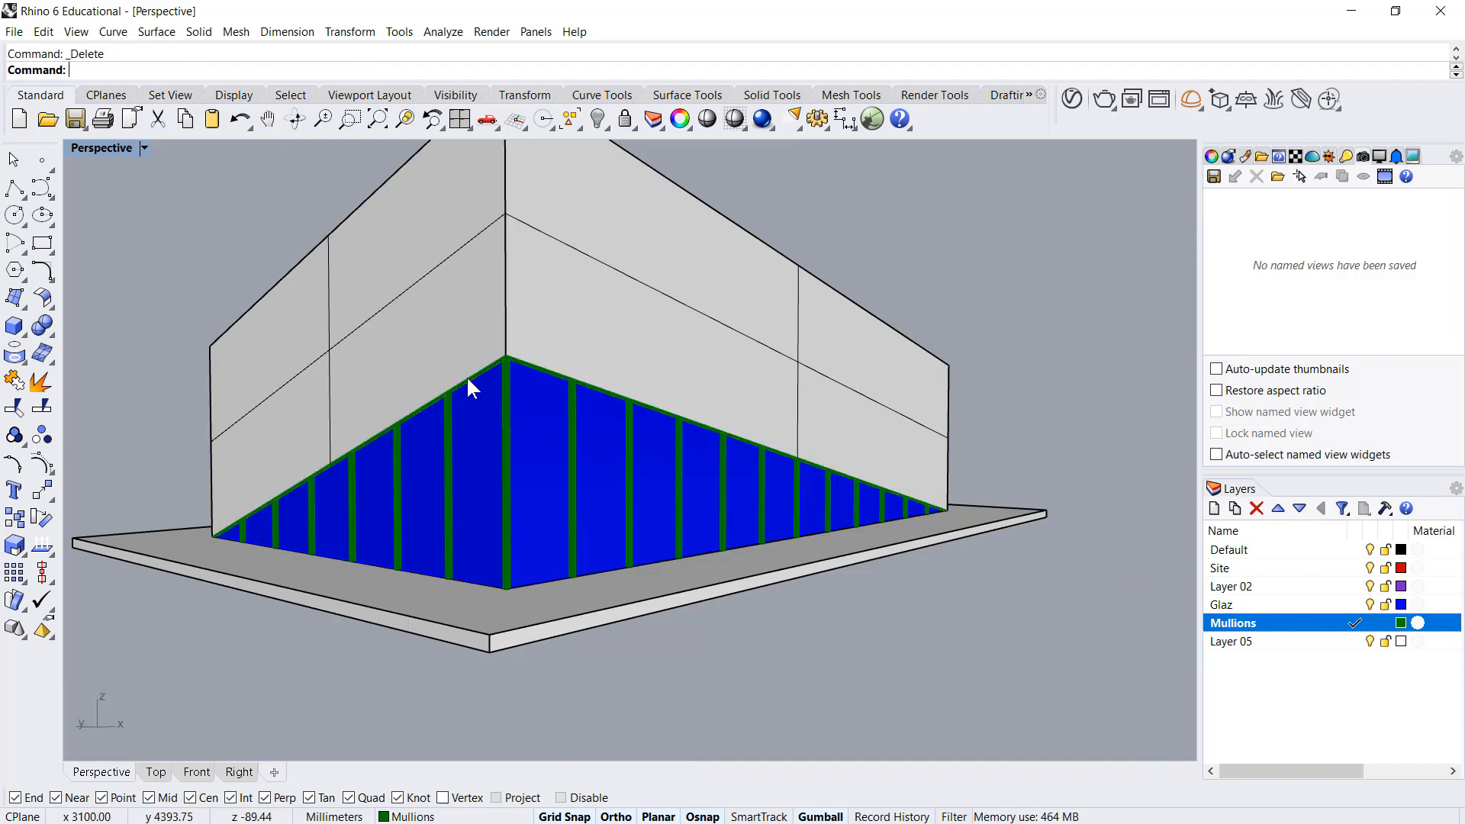